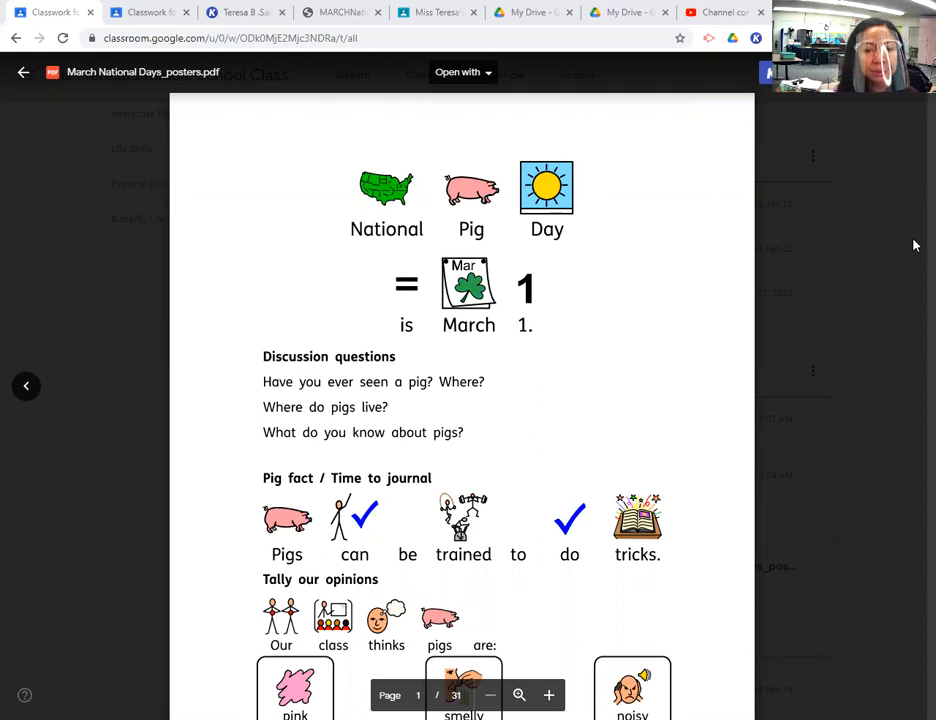
pyautogui.moveTo(896, 252)
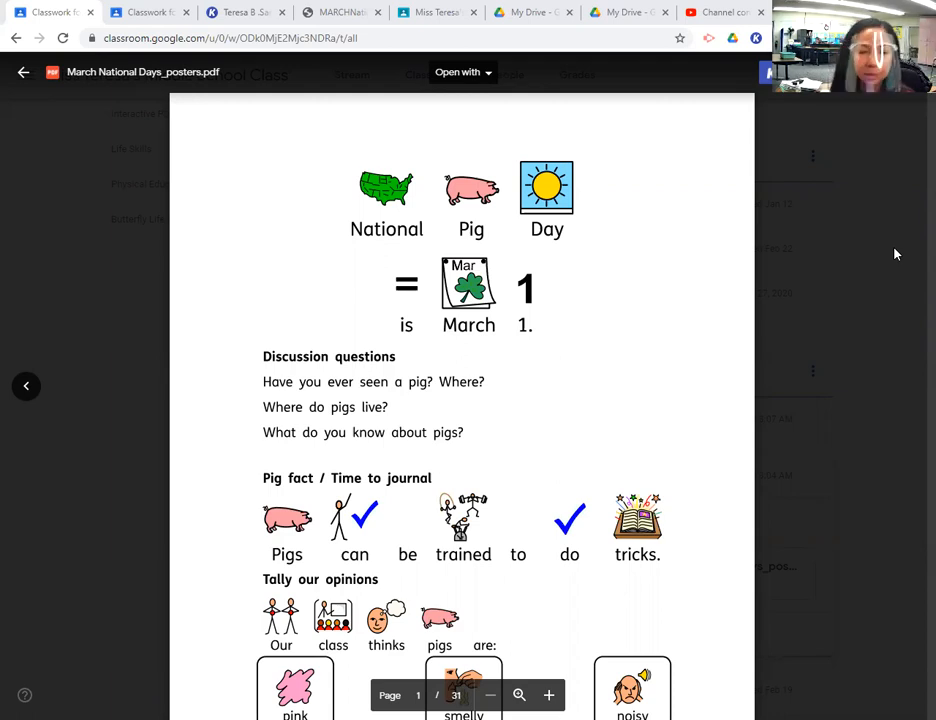
pyautogui.moveTo(636, 132)
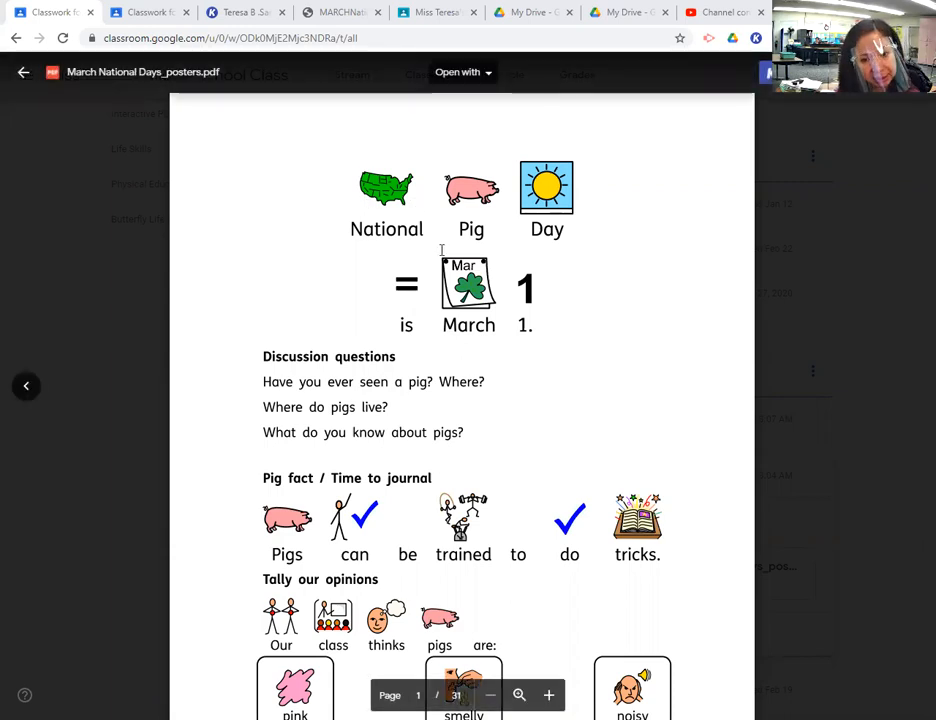
pyautogui.moveTo(506, 202)
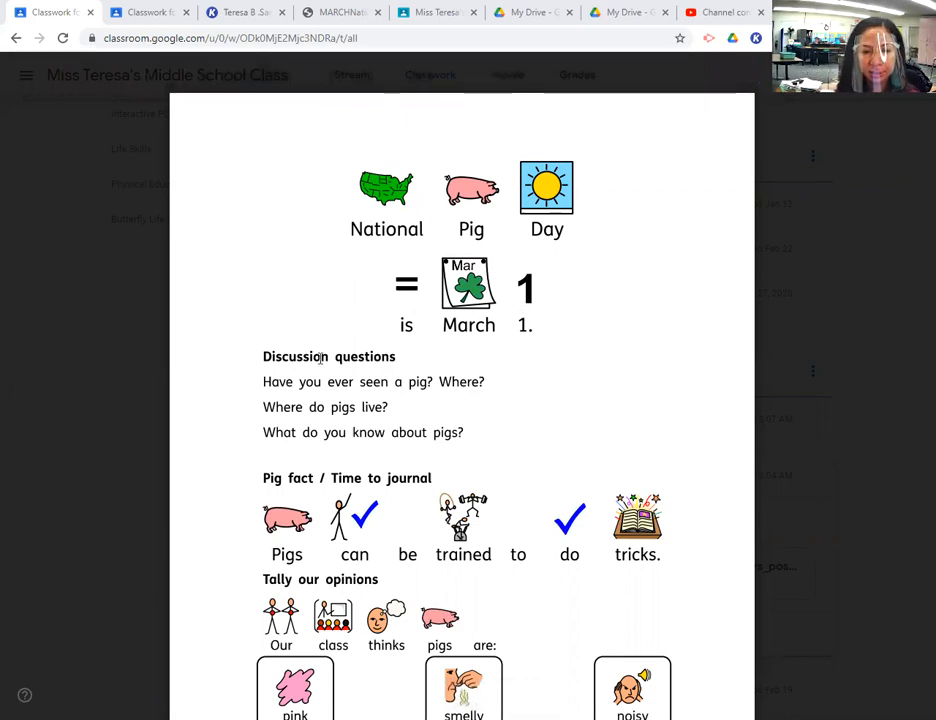
pyautogui.moveTo(284, 382)
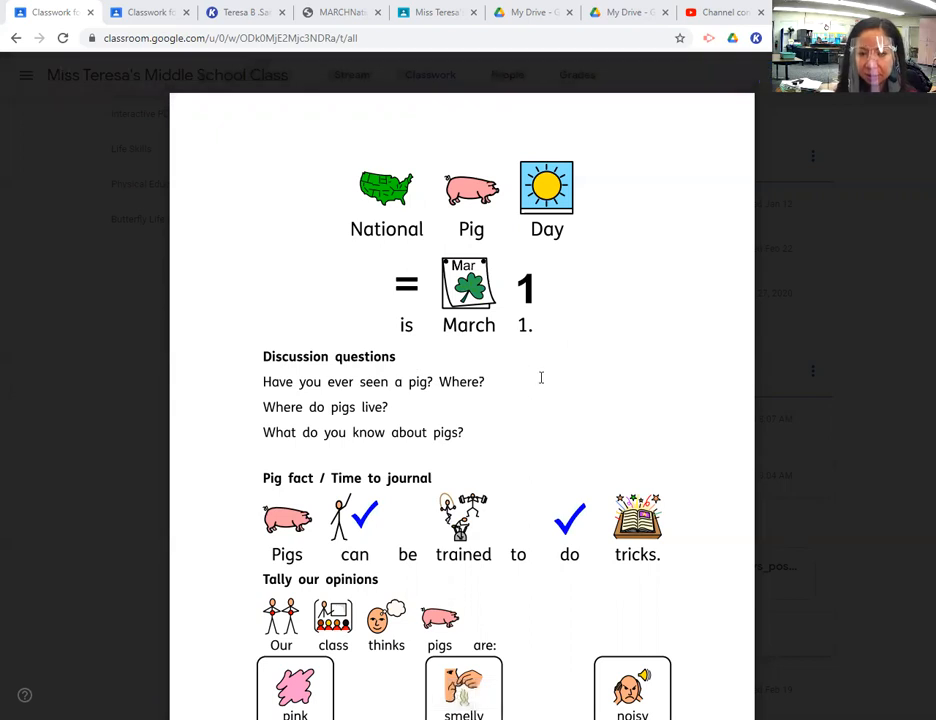
pyautogui.moveTo(504, 374)
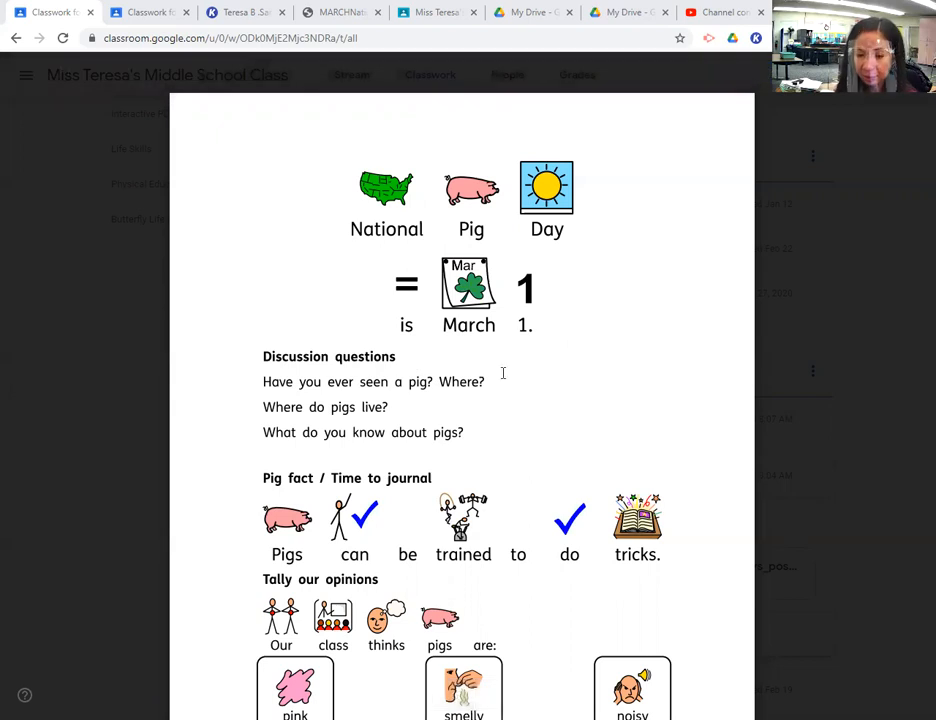
pyautogui.moveTo(500, 364)
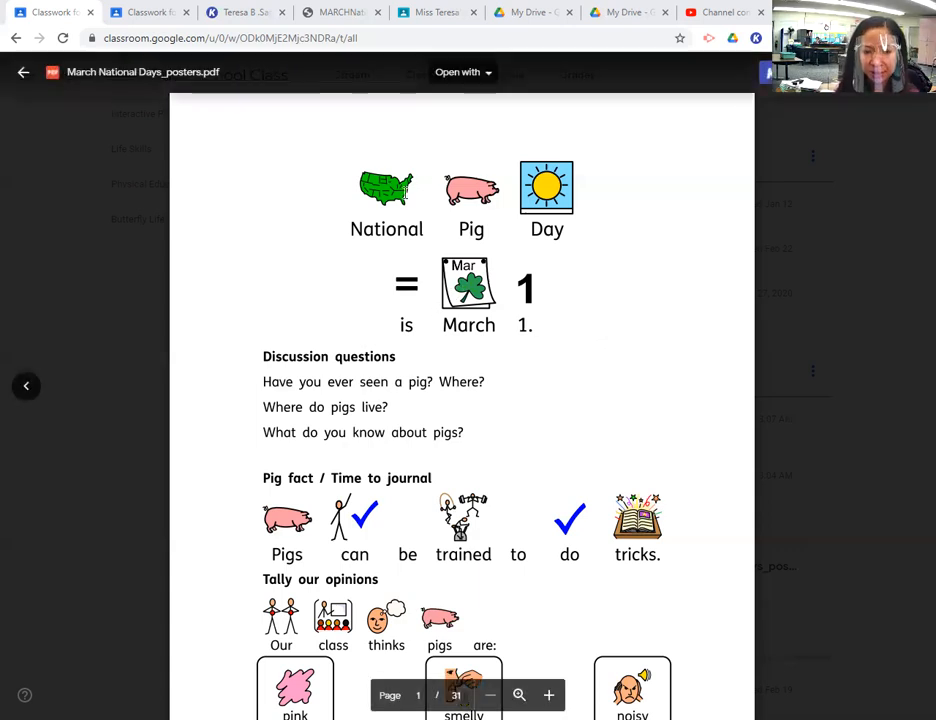
pyautogui.moveTo(516, 176)
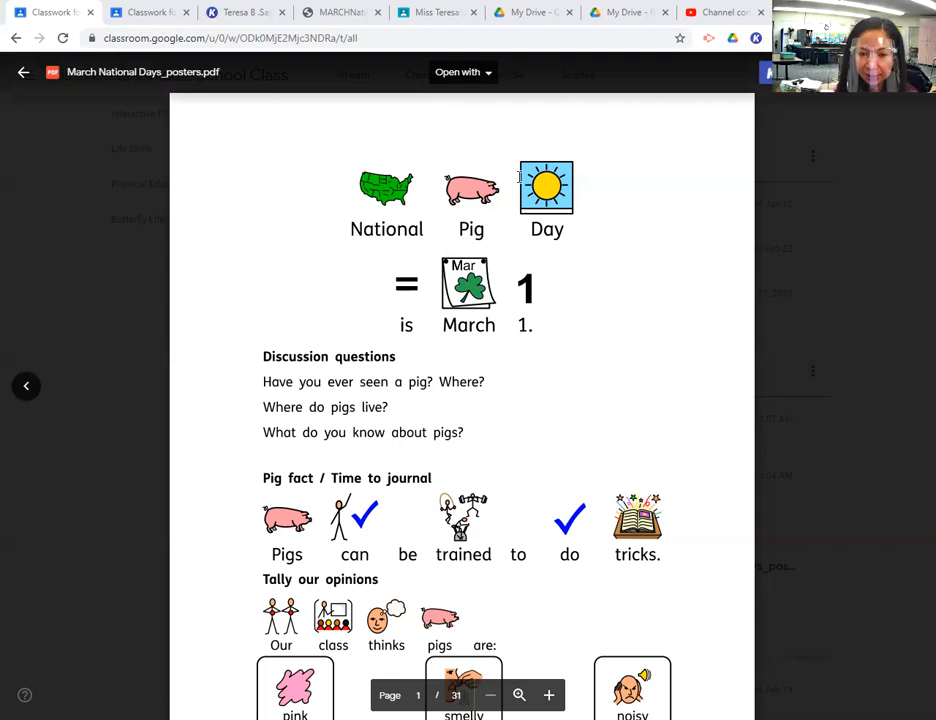
pyautogui.moveTo(500, 264)
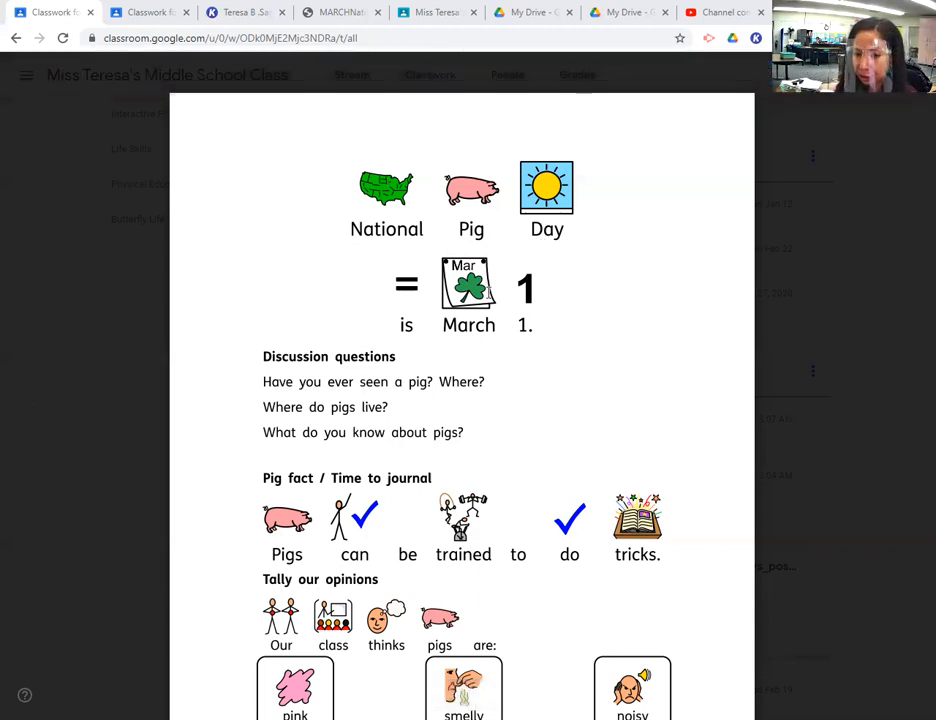
pyautogui.moveTo(498, 352)
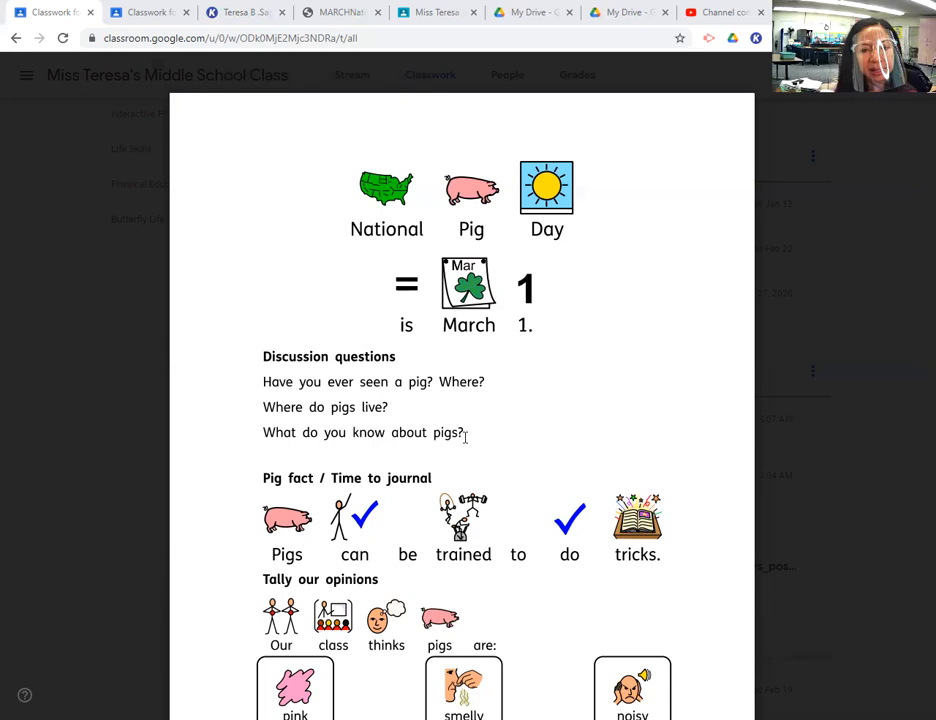
pyautogui.moveTo(510, 380)
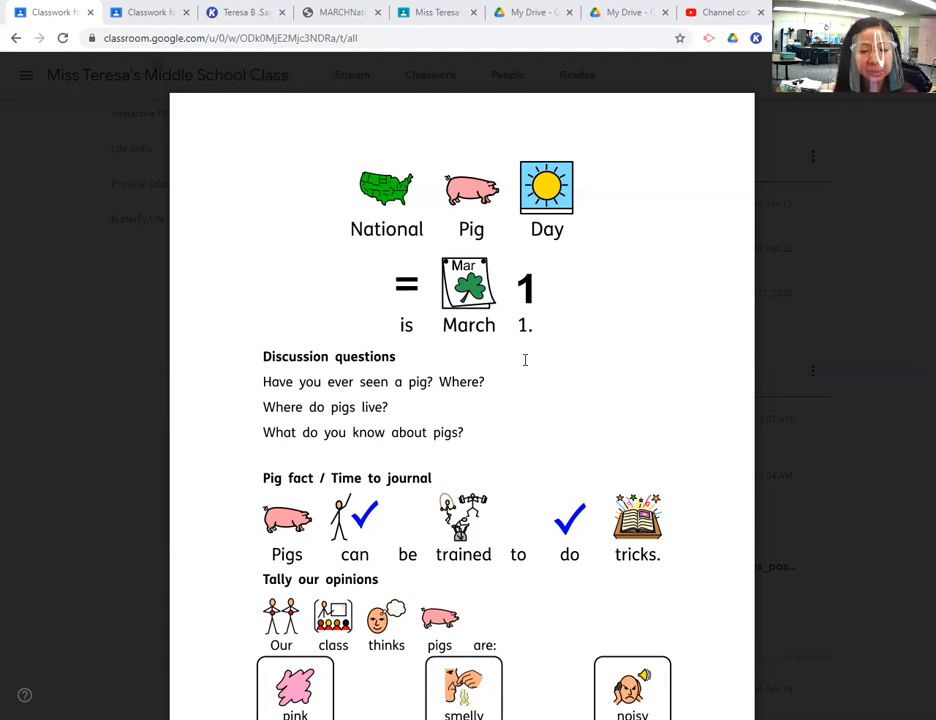
pyautogui.moveTo(460, 322)
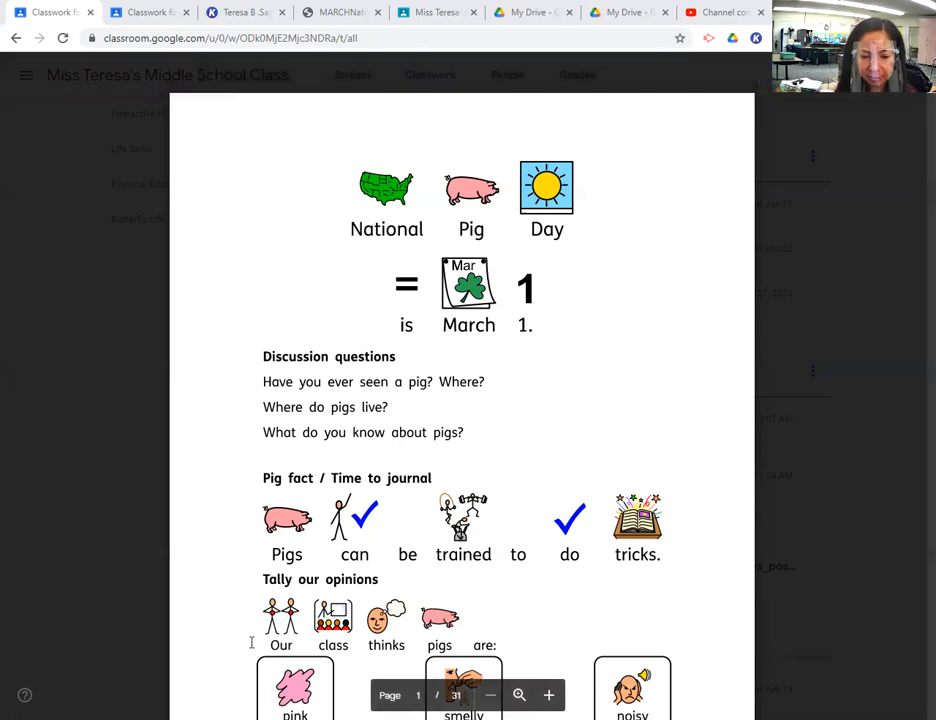
pyautogui.moveTo(468, 598)
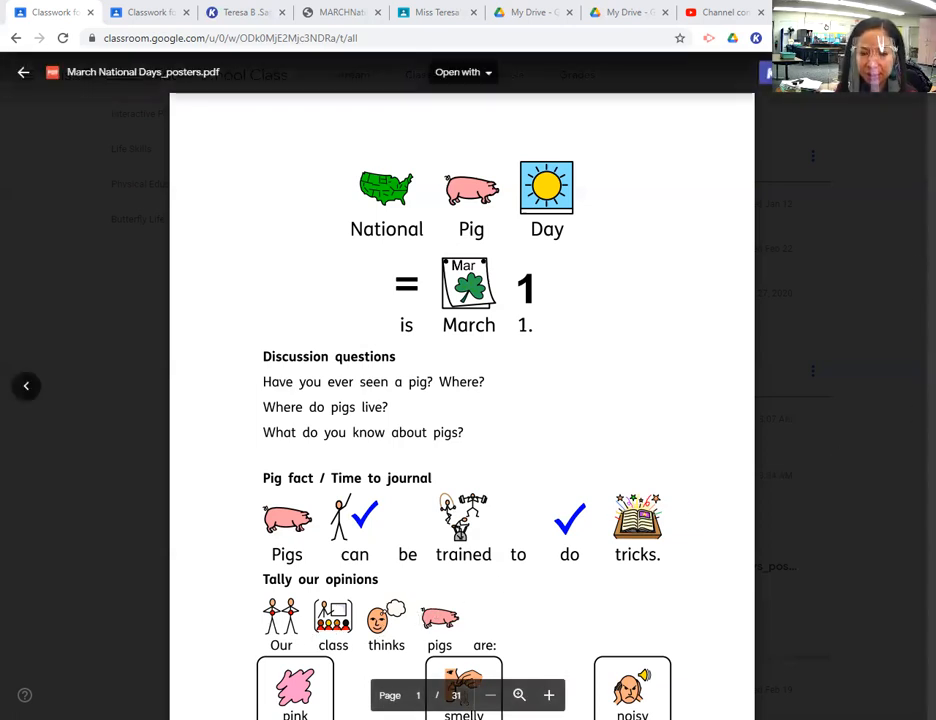
# Decline the Recognize Text offer with No thanks and ready the Text Box tool on the worksheet.
pyautogui.scroll(-3)
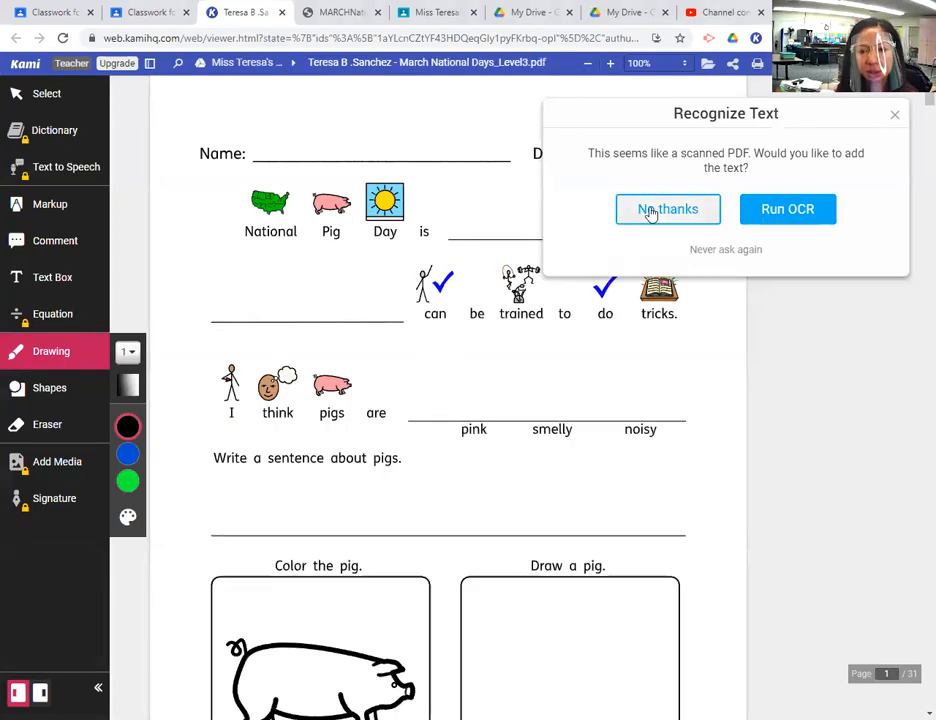
pyautogui.click(668, 210)
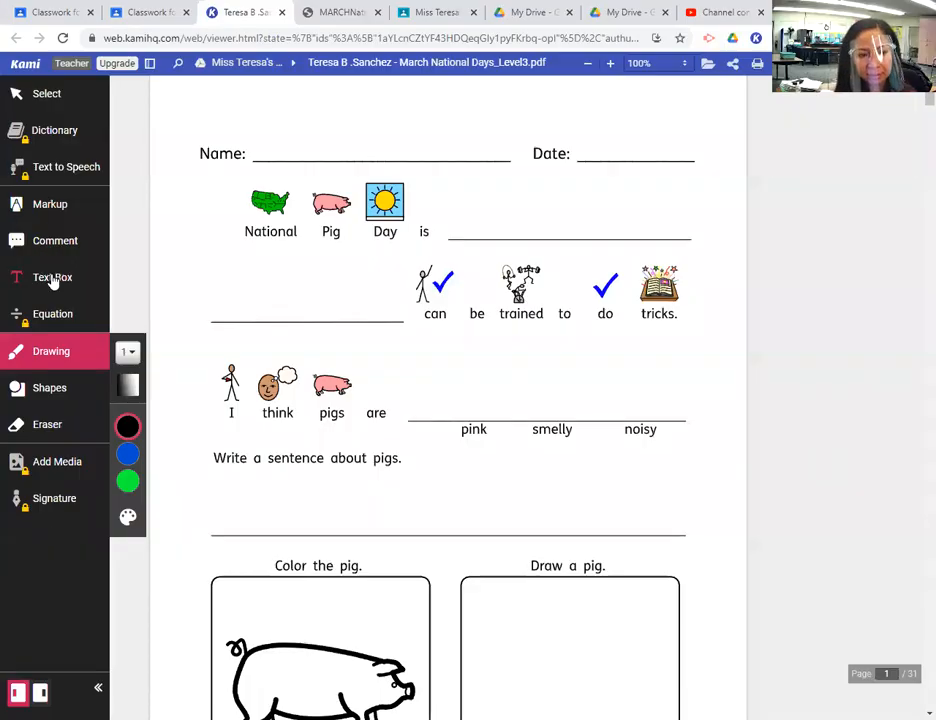
pyautogui.click(52, 276)
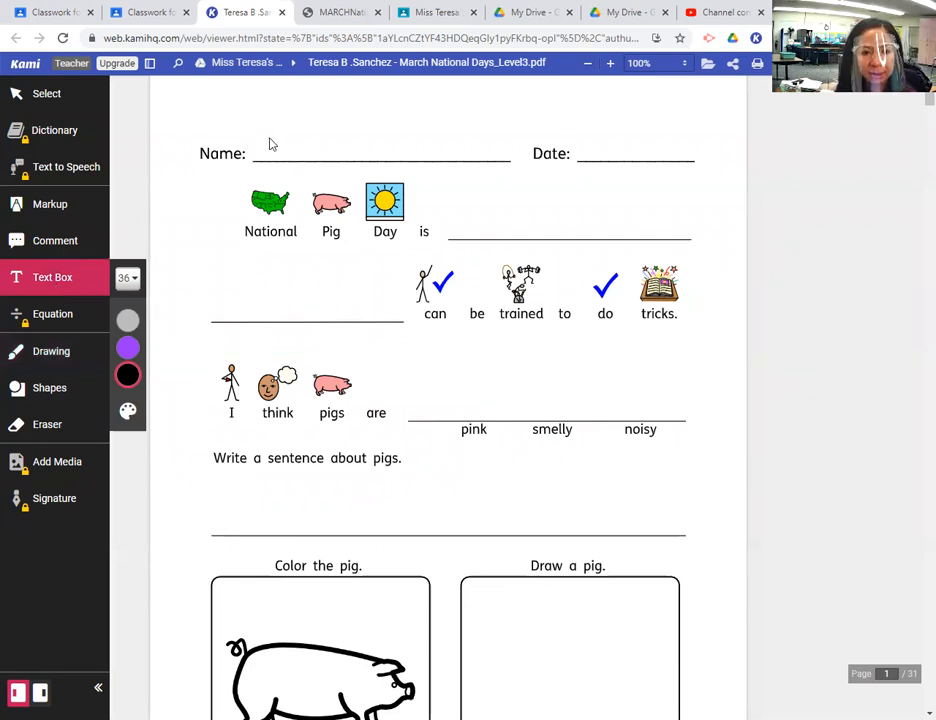
# Fill the Name line with 'Teresa' and the Date line with '3-1-21'.
pyautogui.click(264, 144)
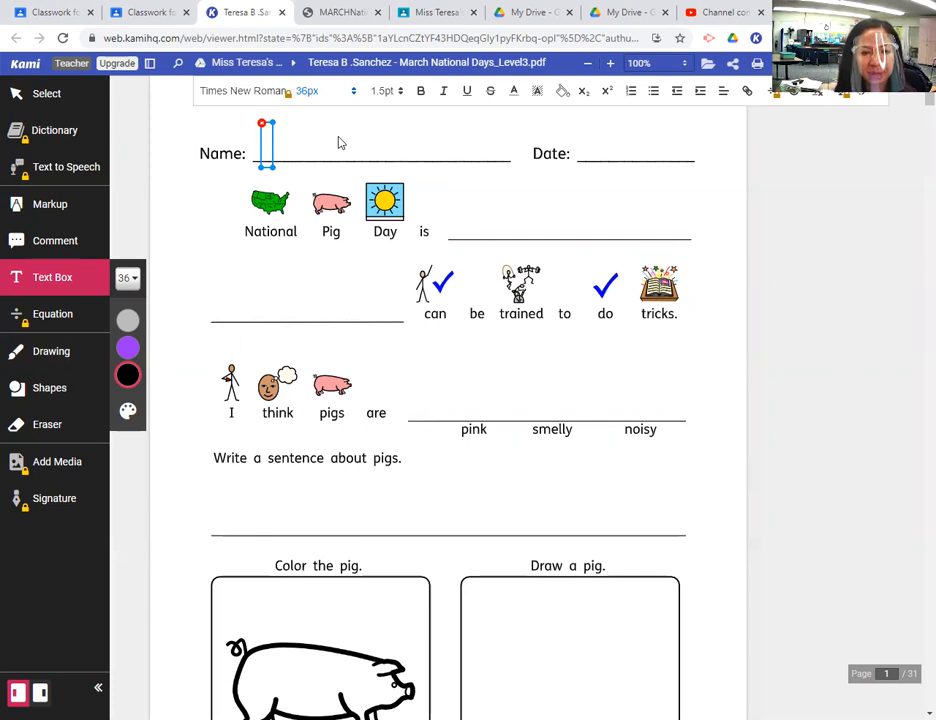
pyautogui.write('Teresa')
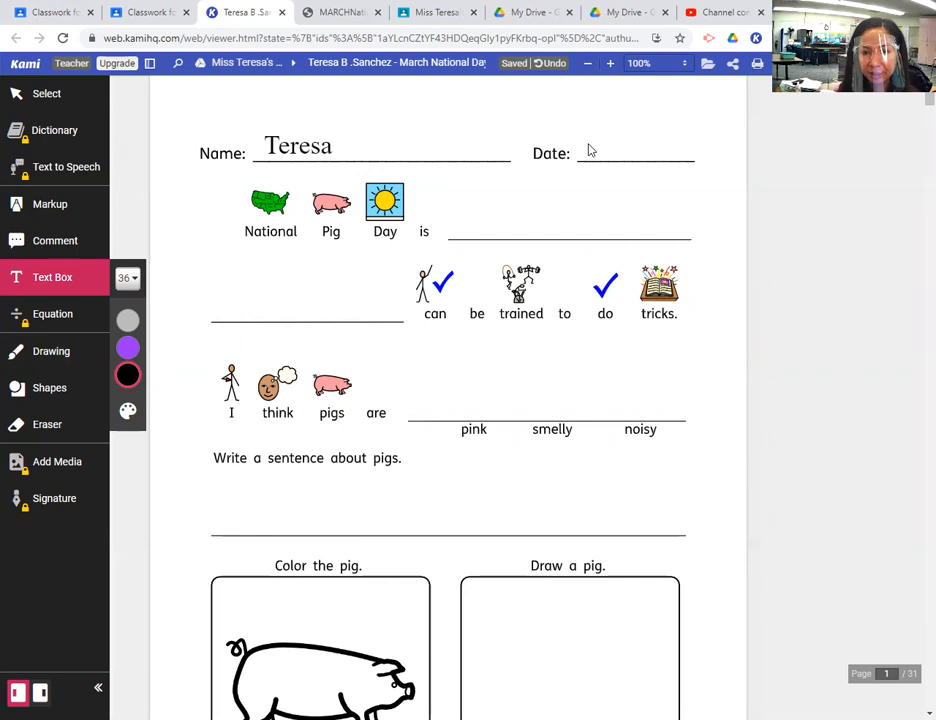
pyautogui.click(590, 144)
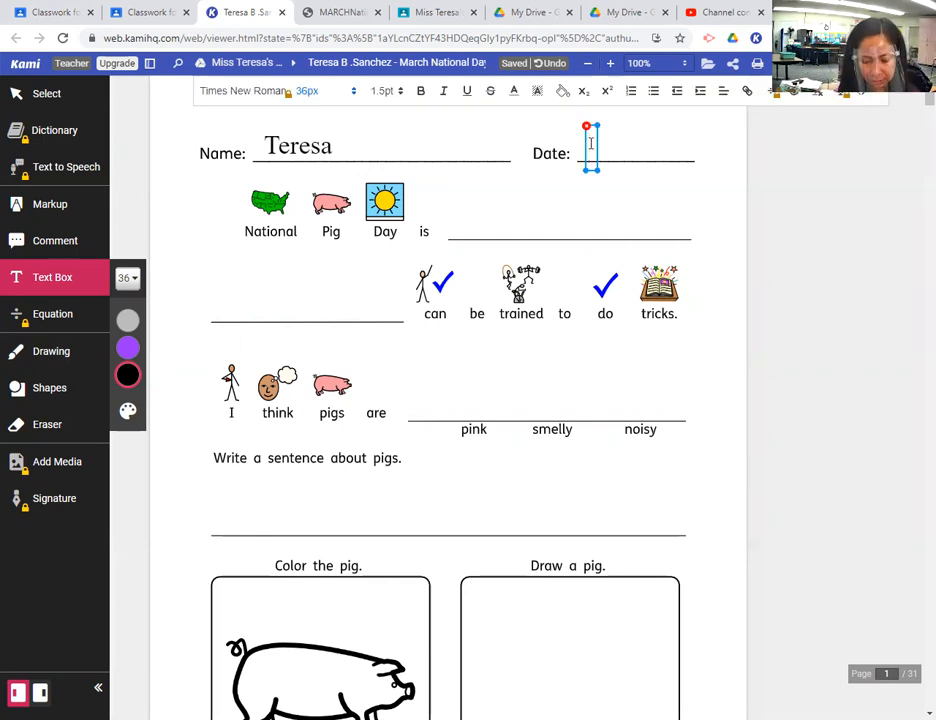
pyautogui.write('3')
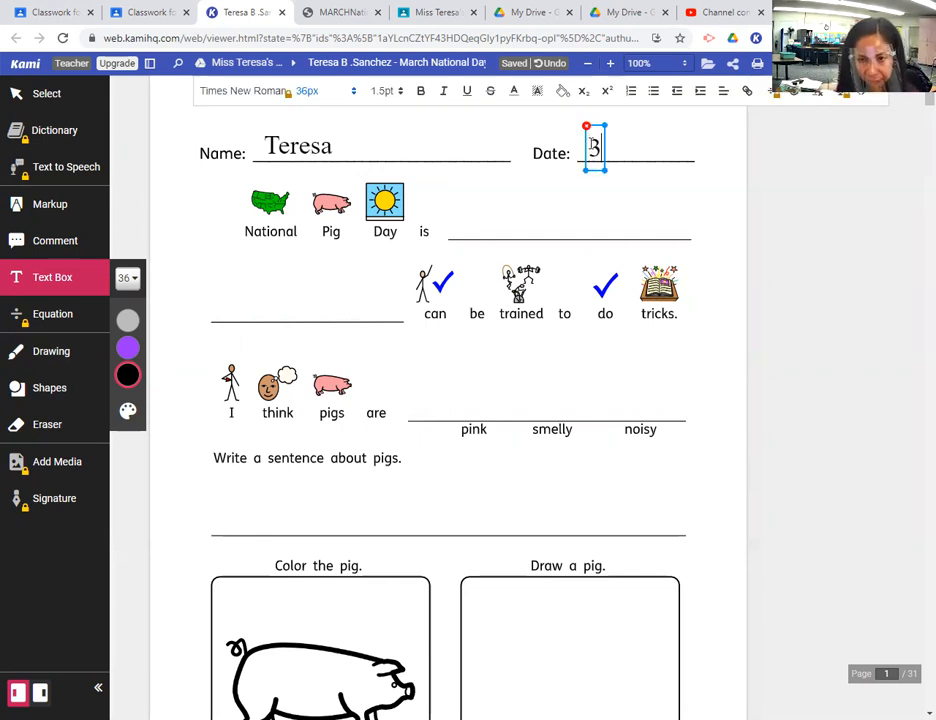
pyautogui.write('-1-')
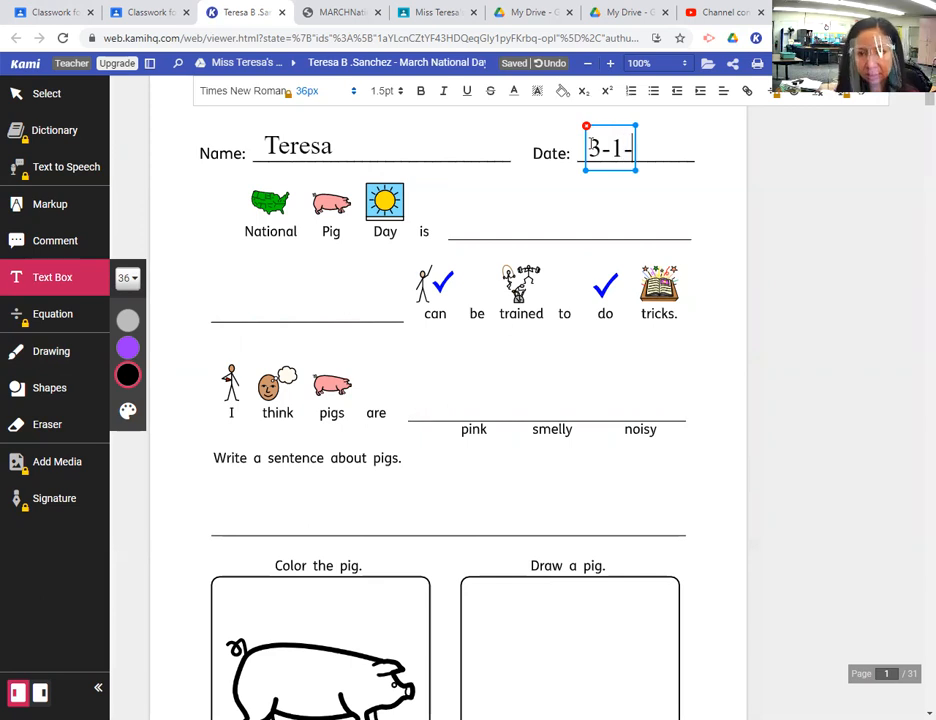
pyautogui.write('21')
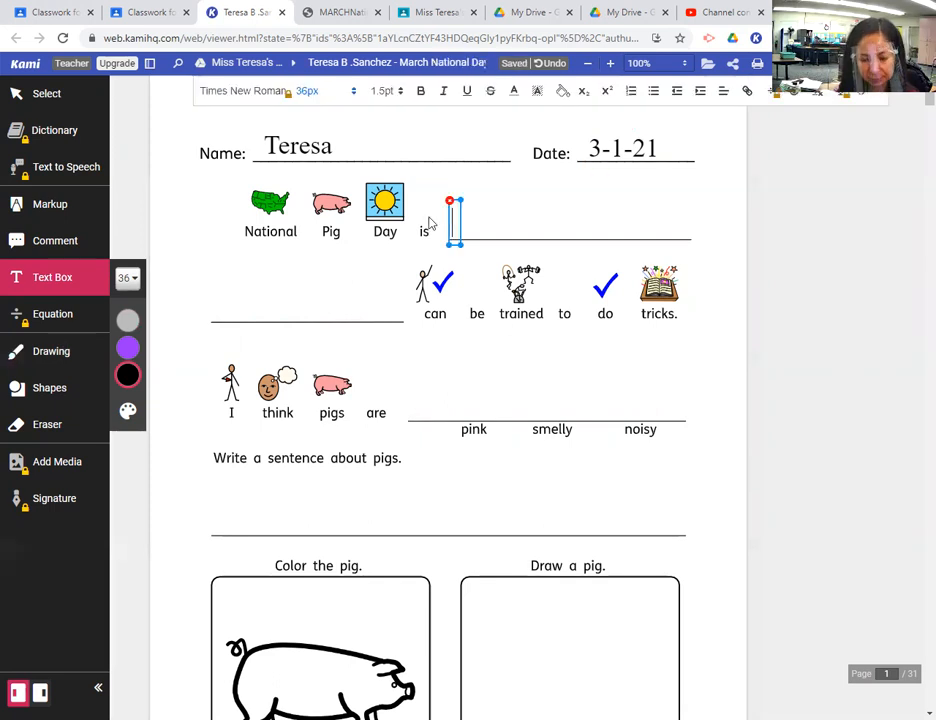
# Add 'March 1, 2021.' after 'National Pig Day is'.
pyautogui.write('March 1')
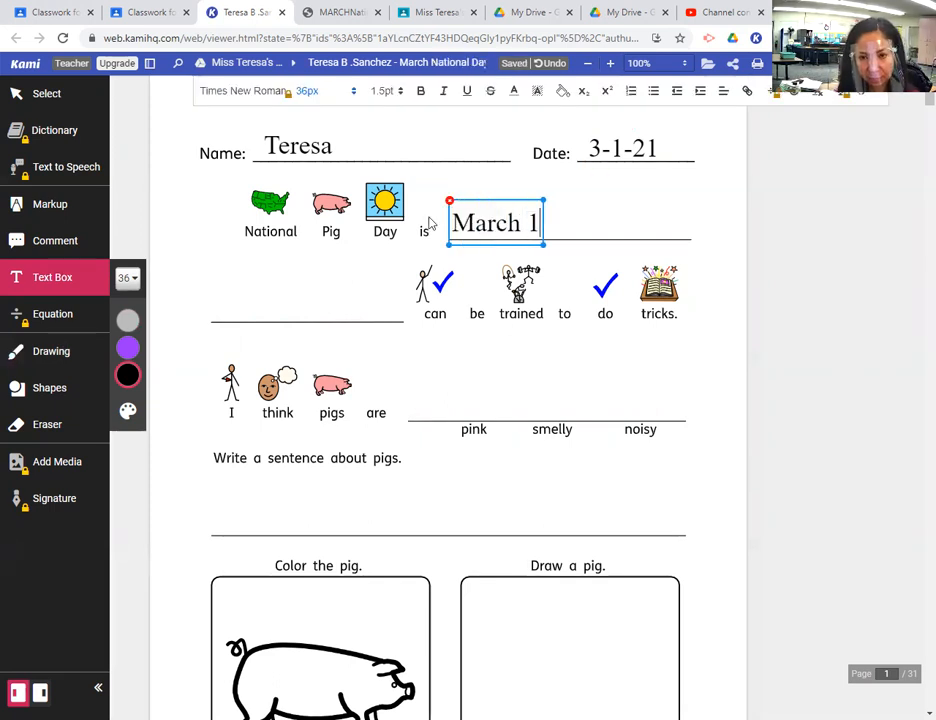
pyautogui.write(', 2021.')
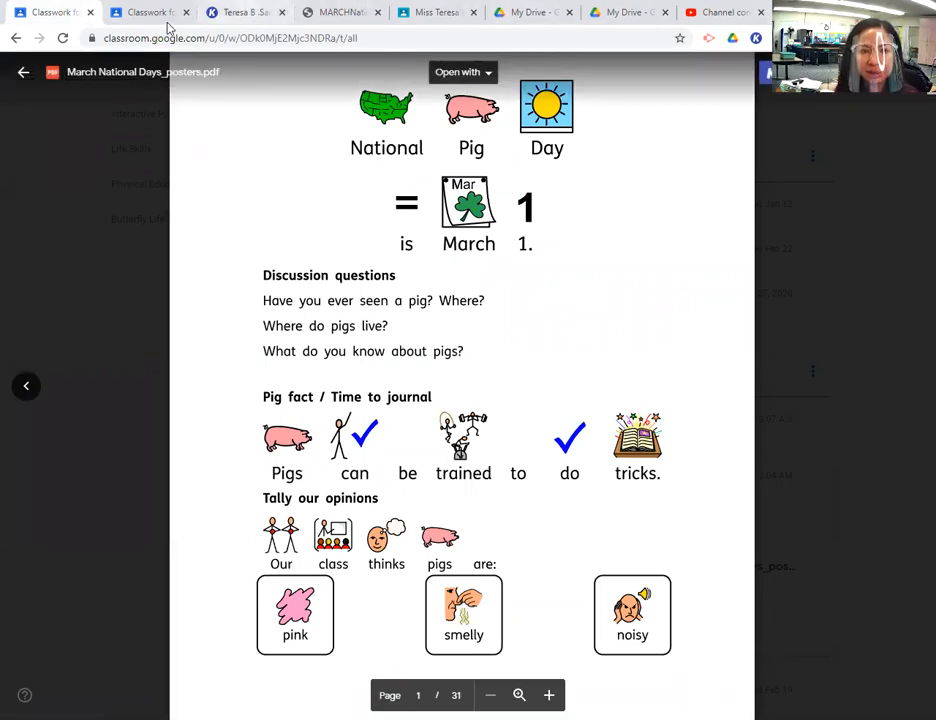
# Return to the worksheet and touch up the 'March 1, 2021.' date text.
pyautogui.click(238, 12)
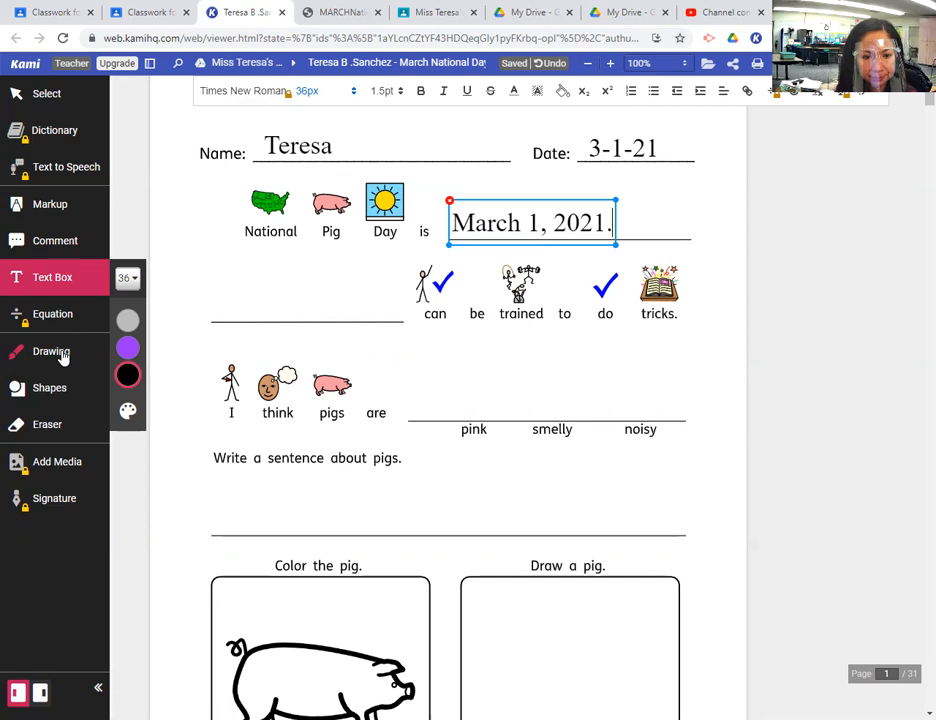
pyautogui.moveTo(240, 552)
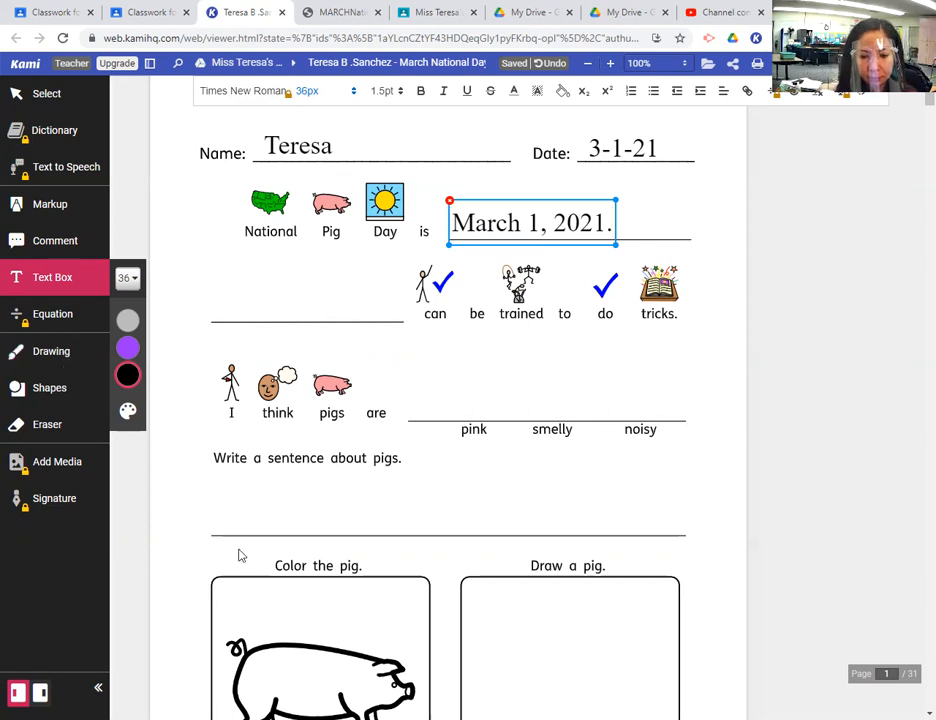
pyautogui.moveTo(492, 578)
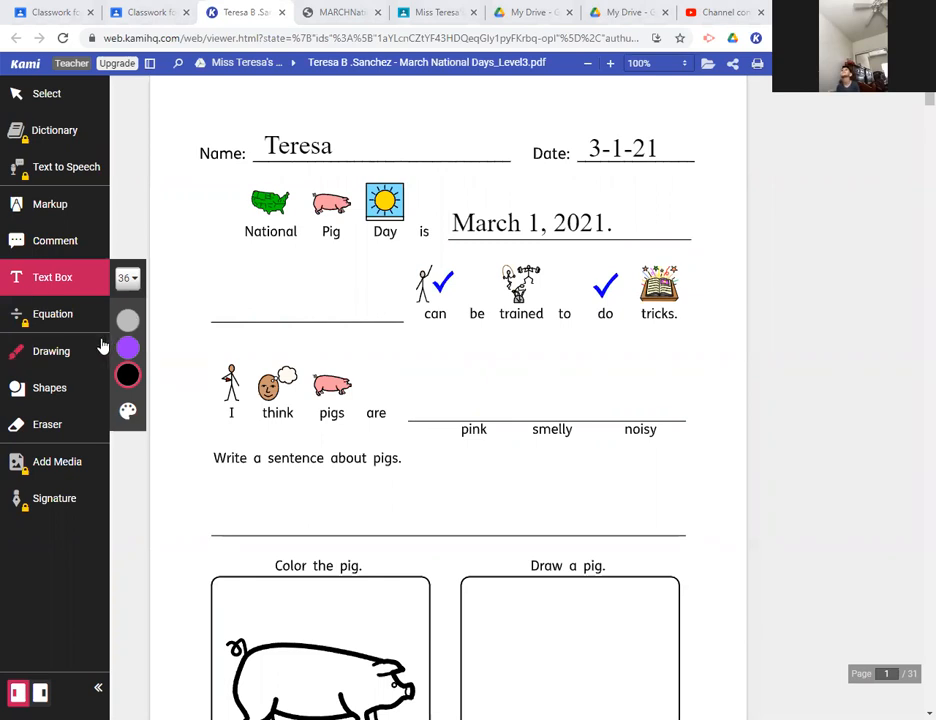
pyautogui.moveTo(240, 306)
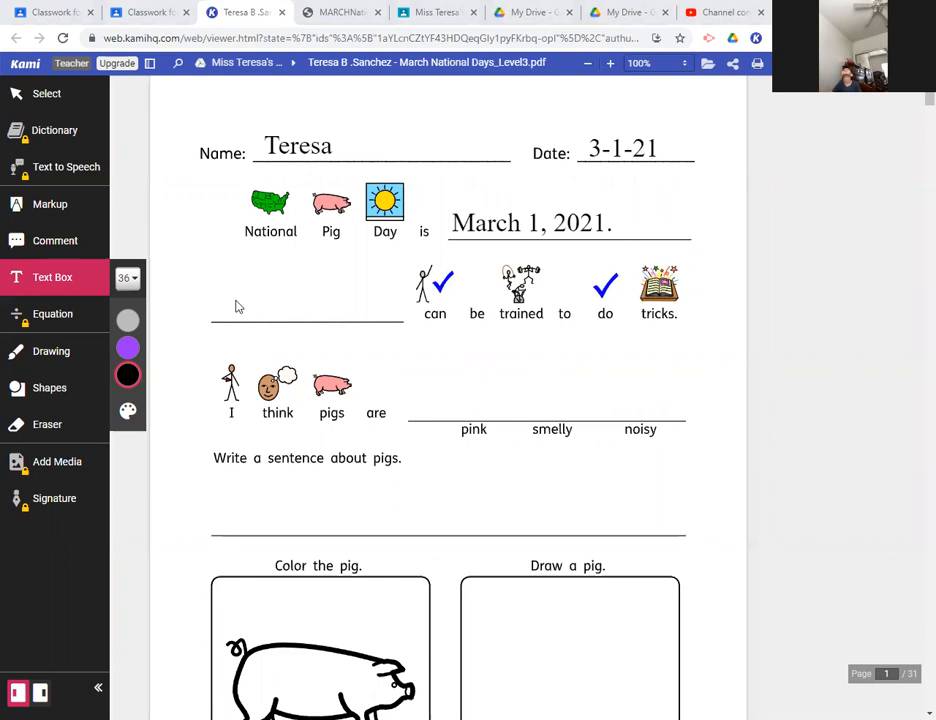
pyautogui.moveTo(252, 308)
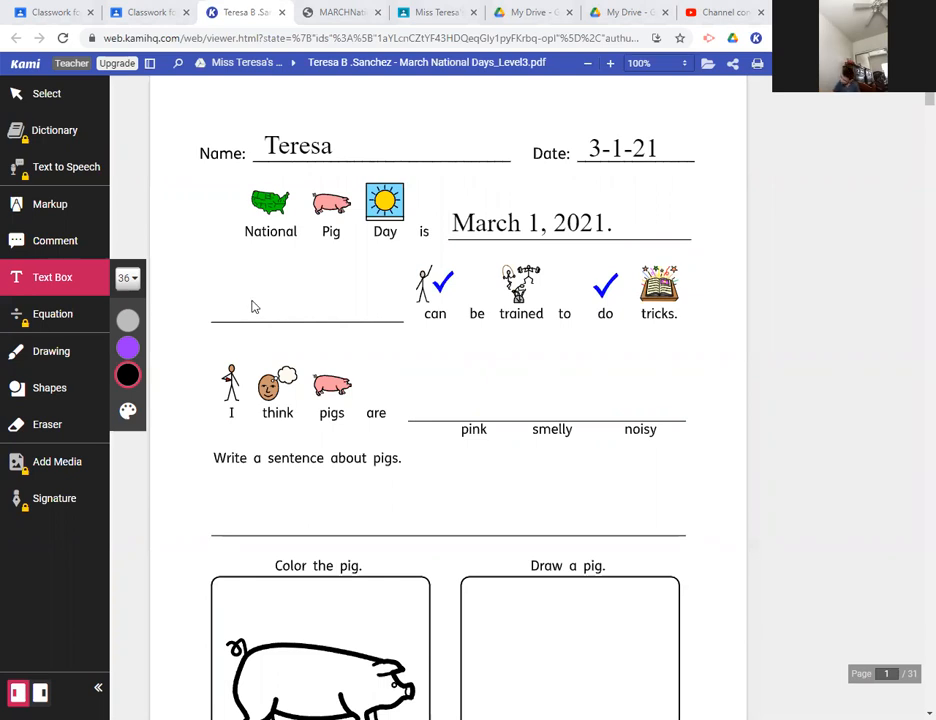
pyautogui.moveTo(238, 308)
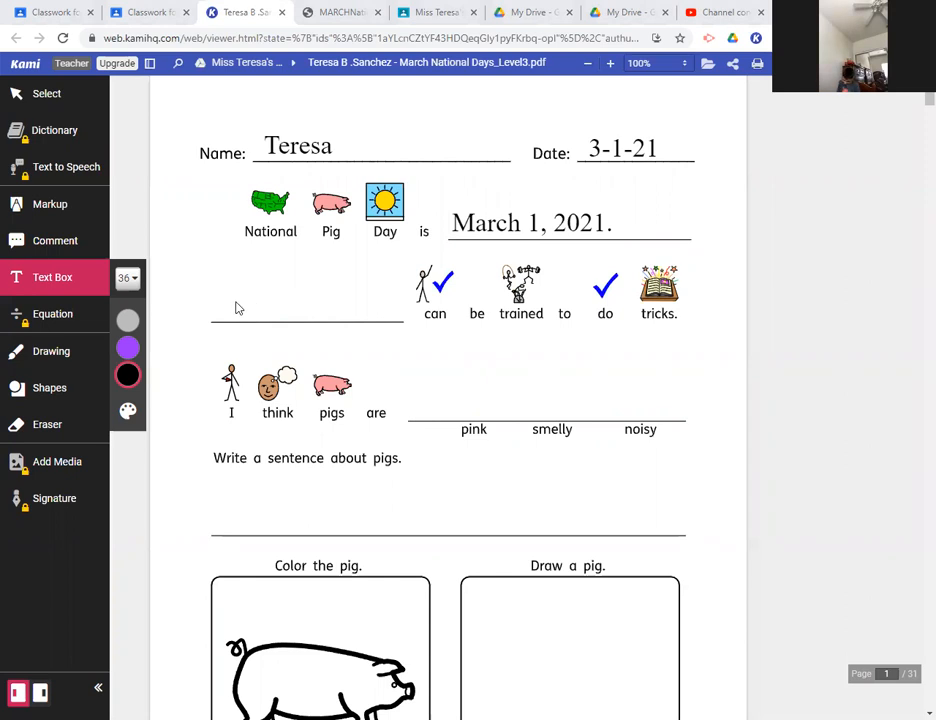
pyautogui.moveTo(228, 312)
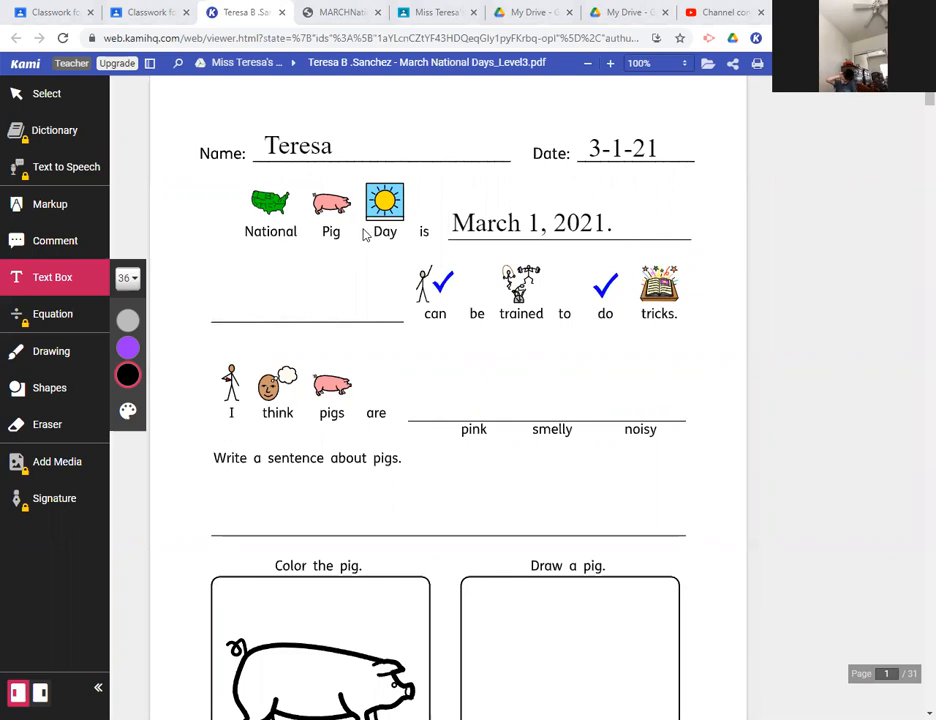
pyautogui.click(530, 222)
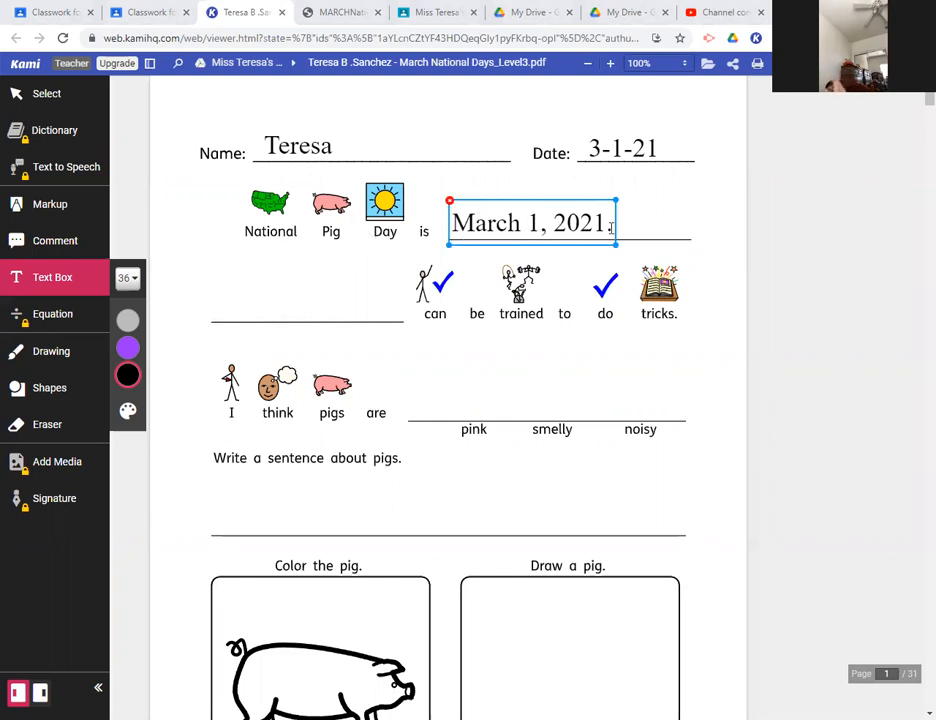
pyautogui.click(364, 290)
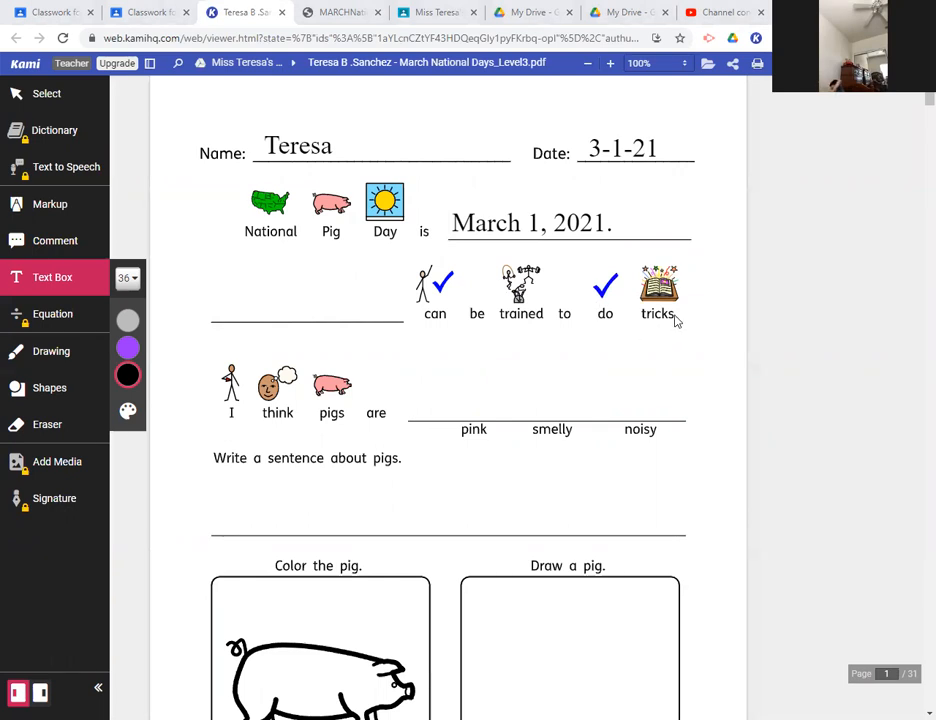
pyautogui.click(44, 16)
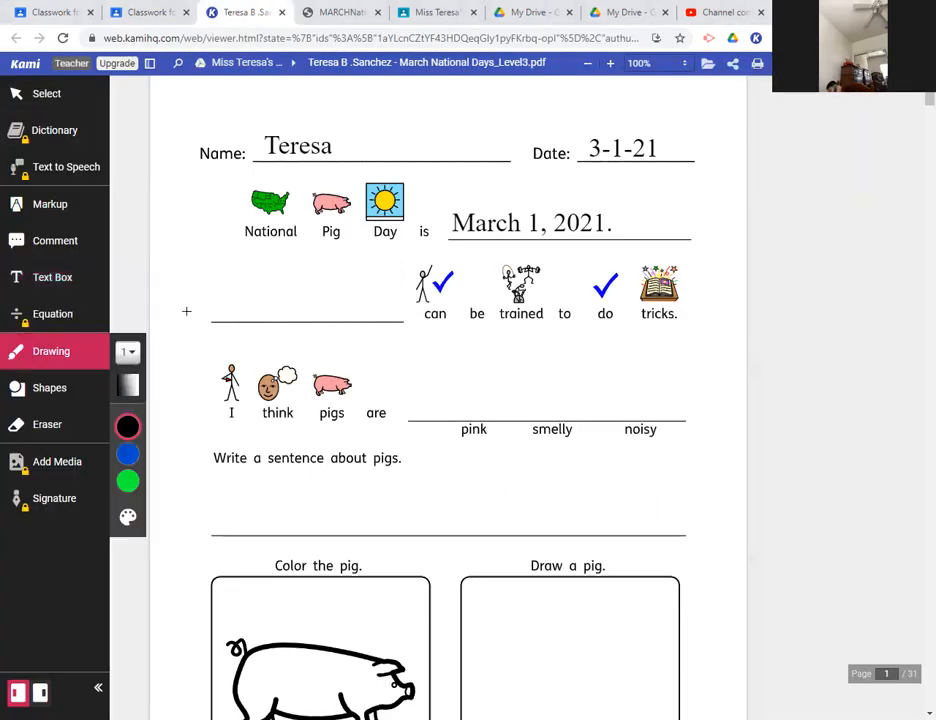
# Write 'Pigs' on the blank before 'can be trained to do tricks.'.
pyautogui.click(52, 276)
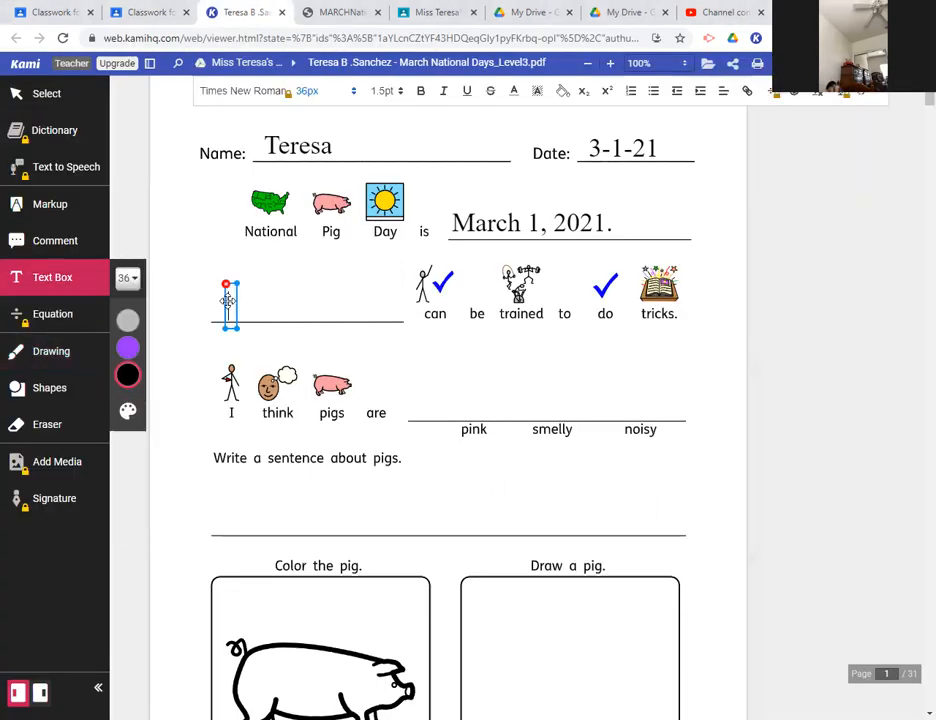
pyautogui.write('P')
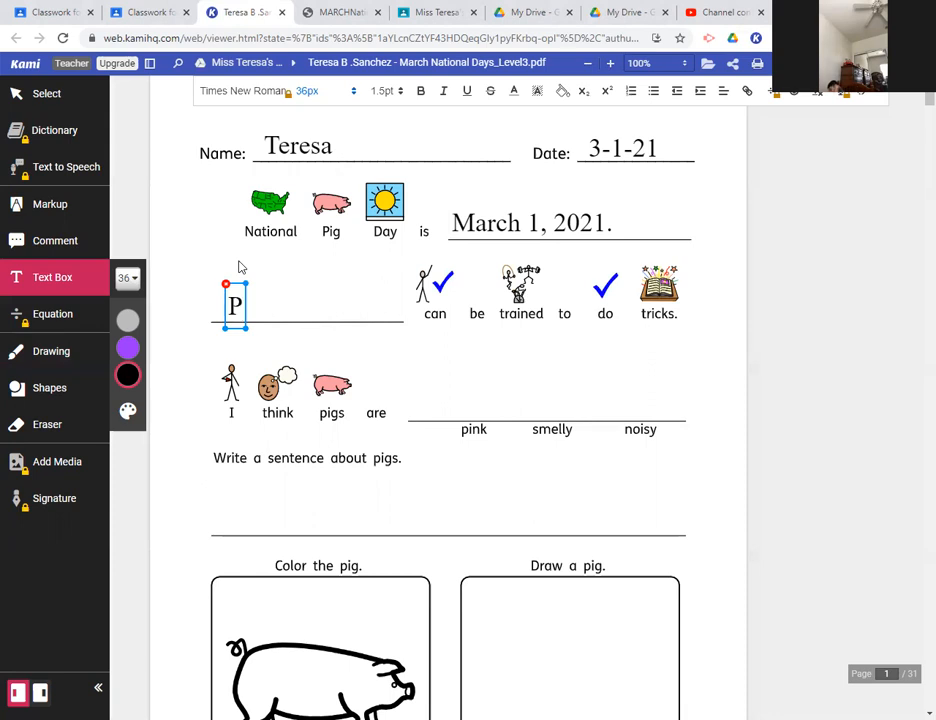
pyautogui.write('igs')
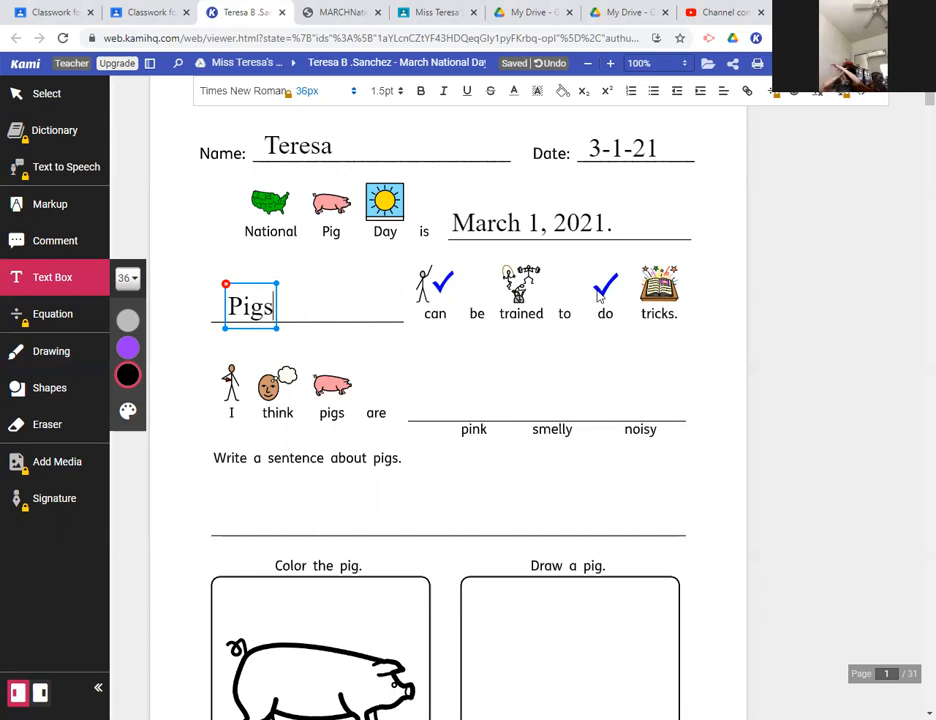
pyautogui.moveTo(104, 378)
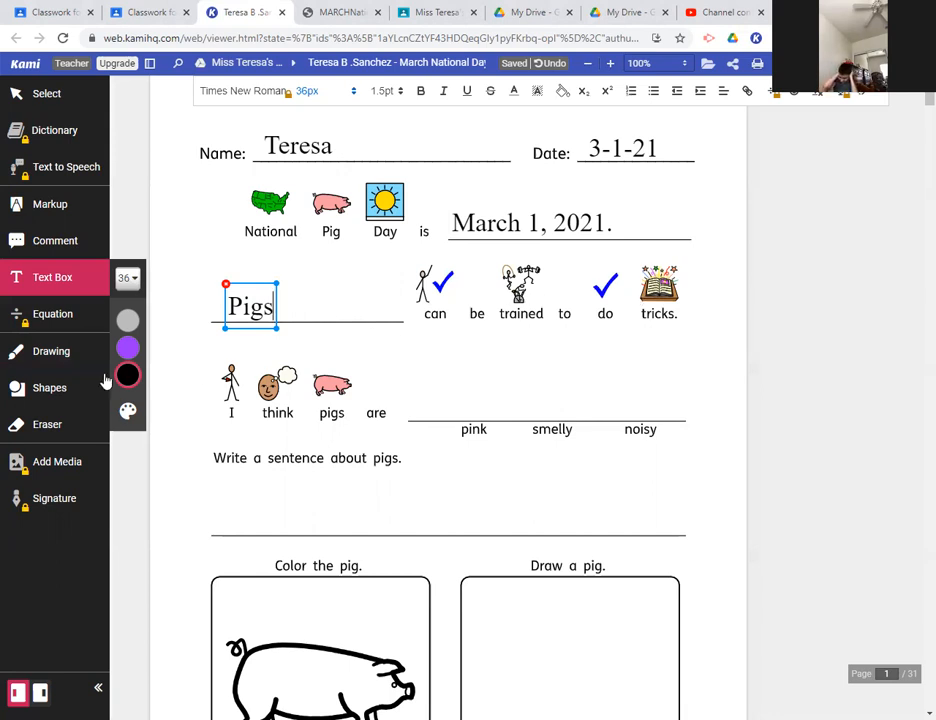
pyautogui.moveTo(264, 398)
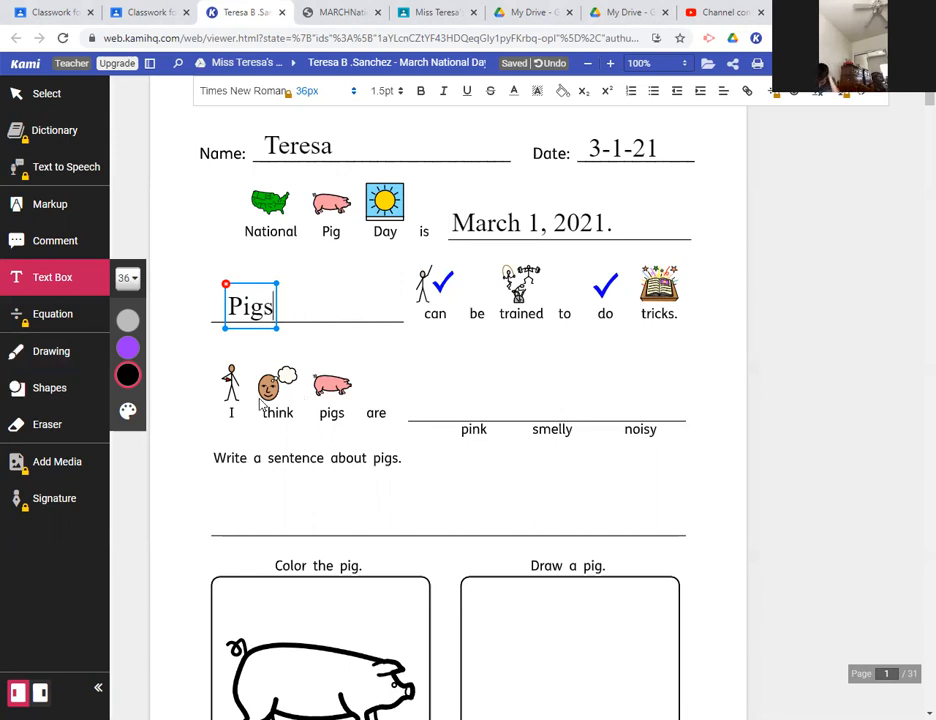
pyautogui.moveTo(364, 414)
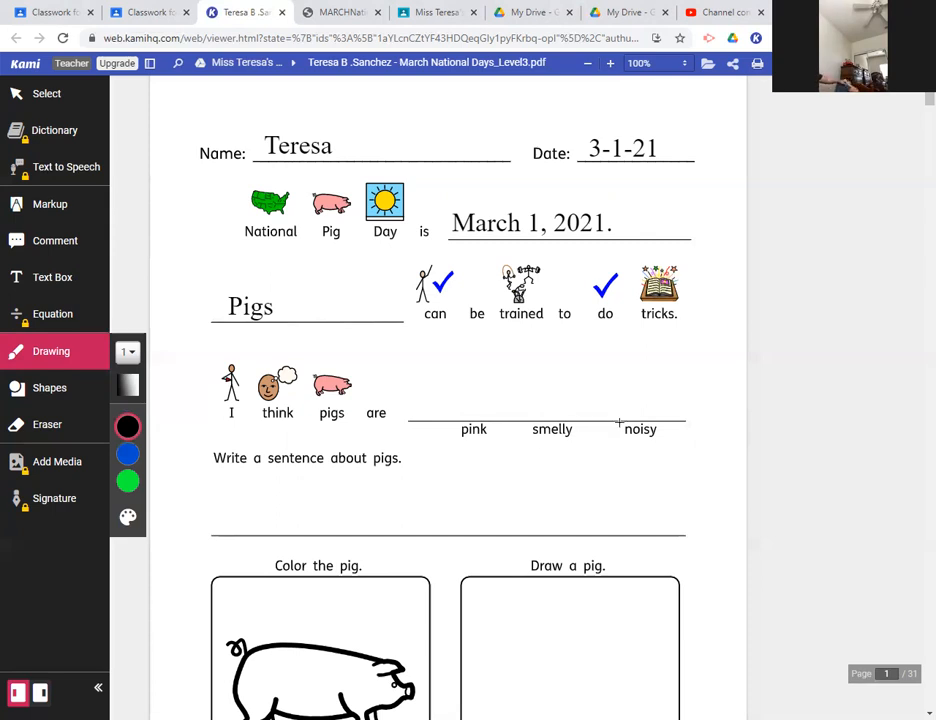
pyautogui.moveTo(604, 456)
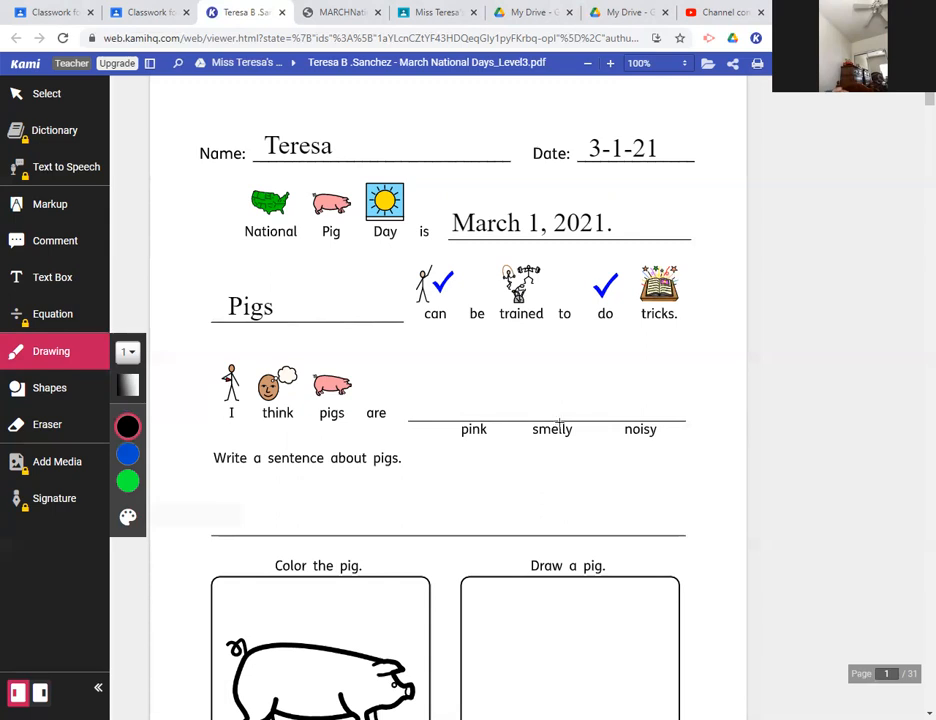
# Circle the word smelly among pink, smelly, noisy, then return to the Text Box tool.
pyautogui.moveTo(524, 424); pyautogui.dragTo(576, 440)
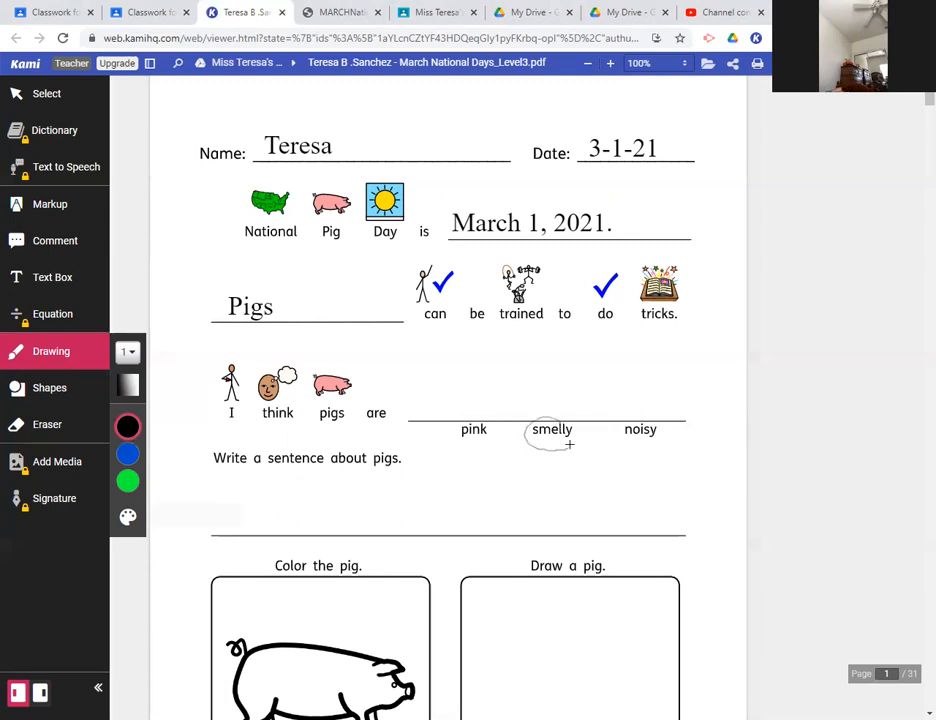
pyautogui.click(52, 276)
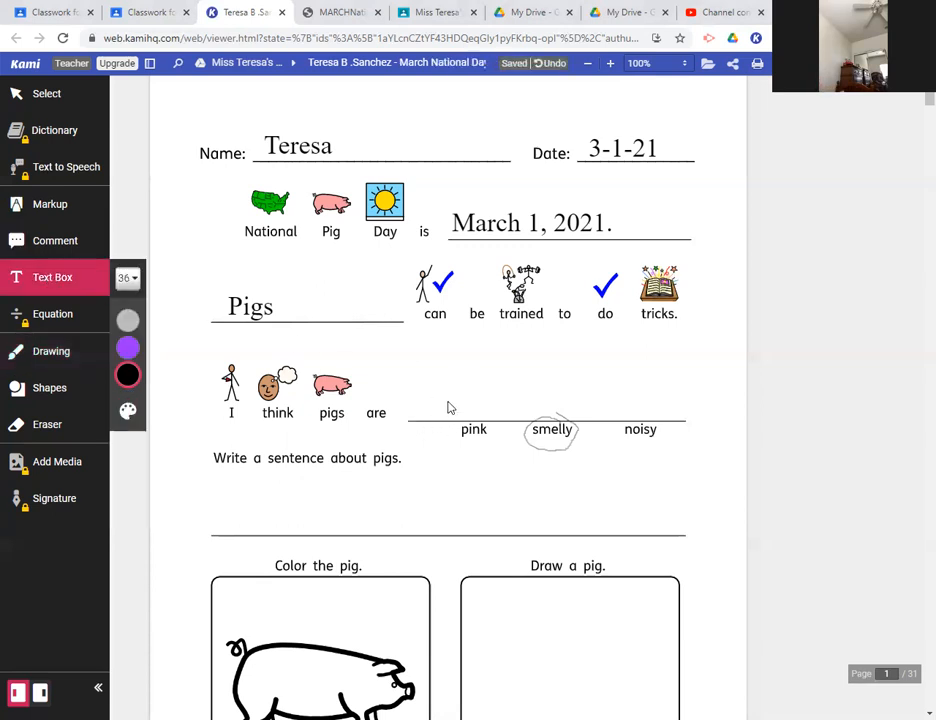
# Start the word smelly ('smel') on the blank after 'I think pigs are'.
pyautogui.click(448, 408)
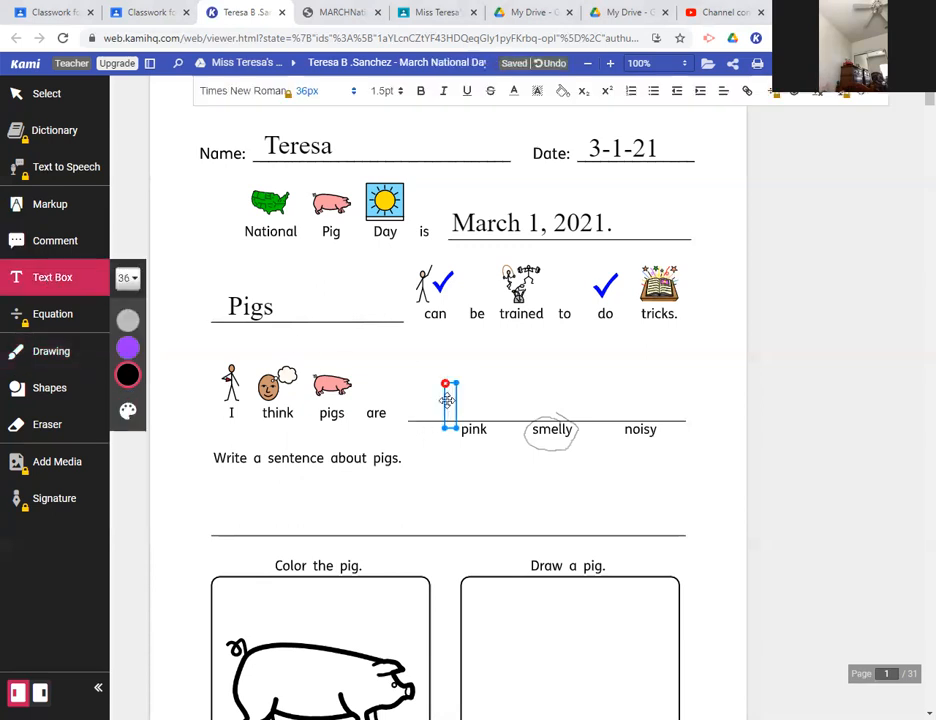
pyautogui.write('smelly.')
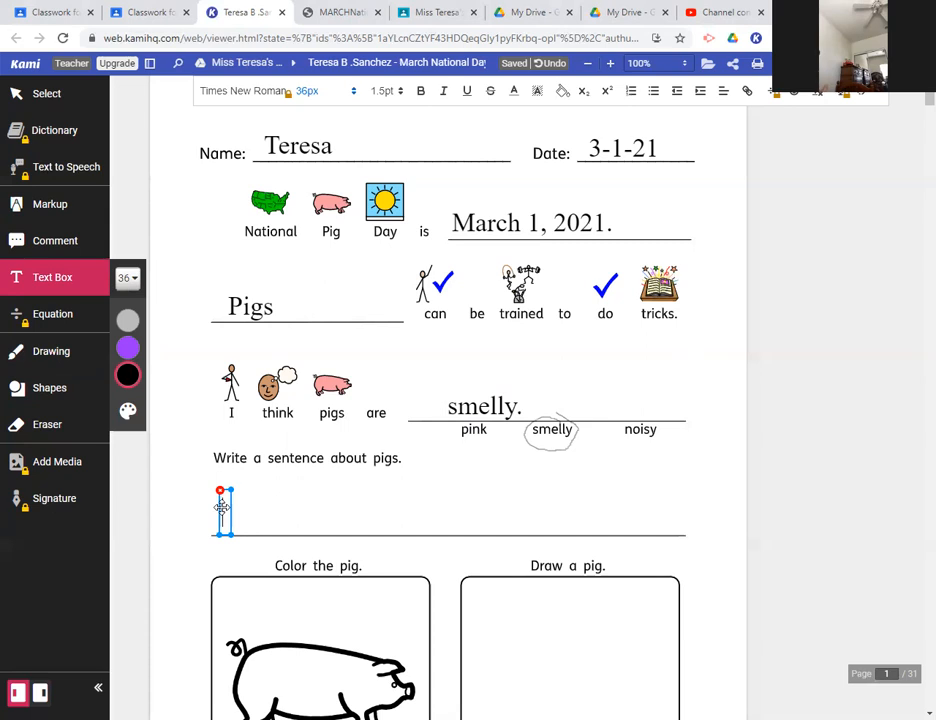
# Write the sentence 'Pigs live on farms.' on the sentence line.
pyautogui.write('P')
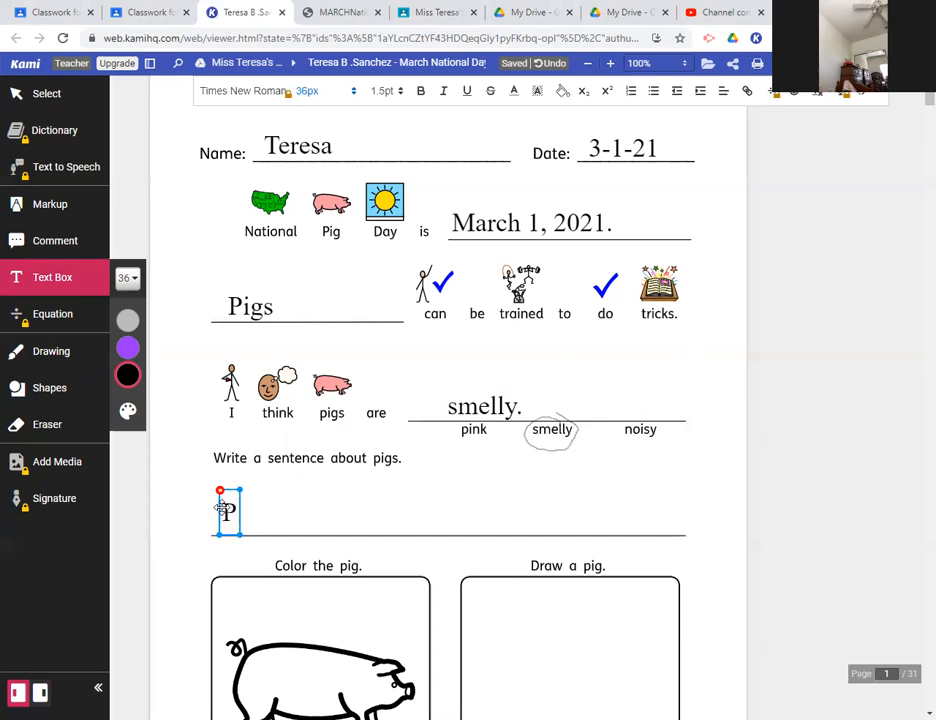
pyautogui.write('ig')
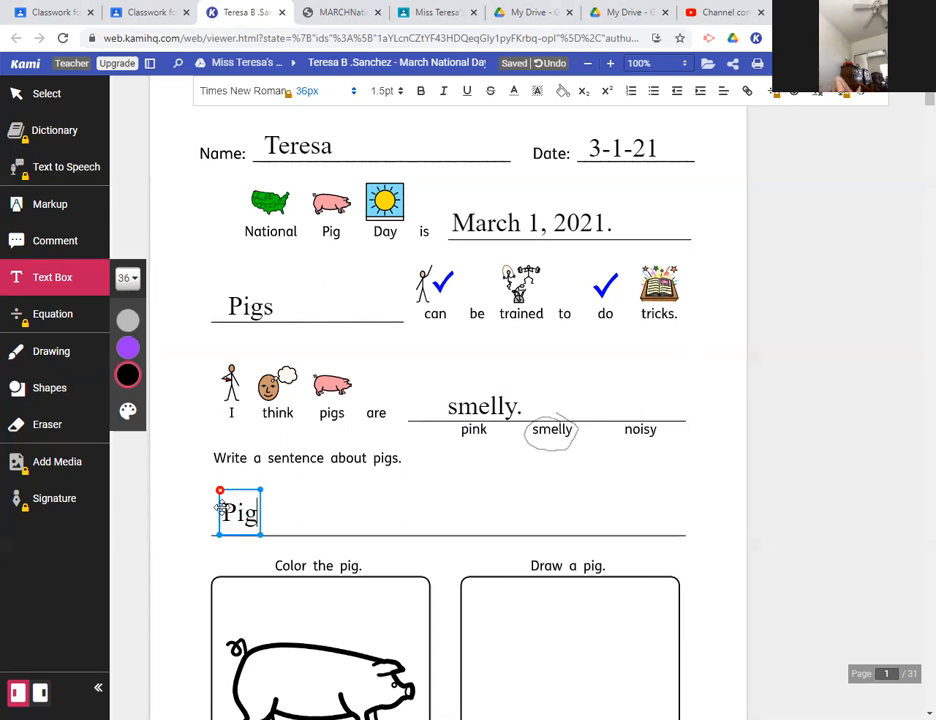
pyautogui.write('s live')
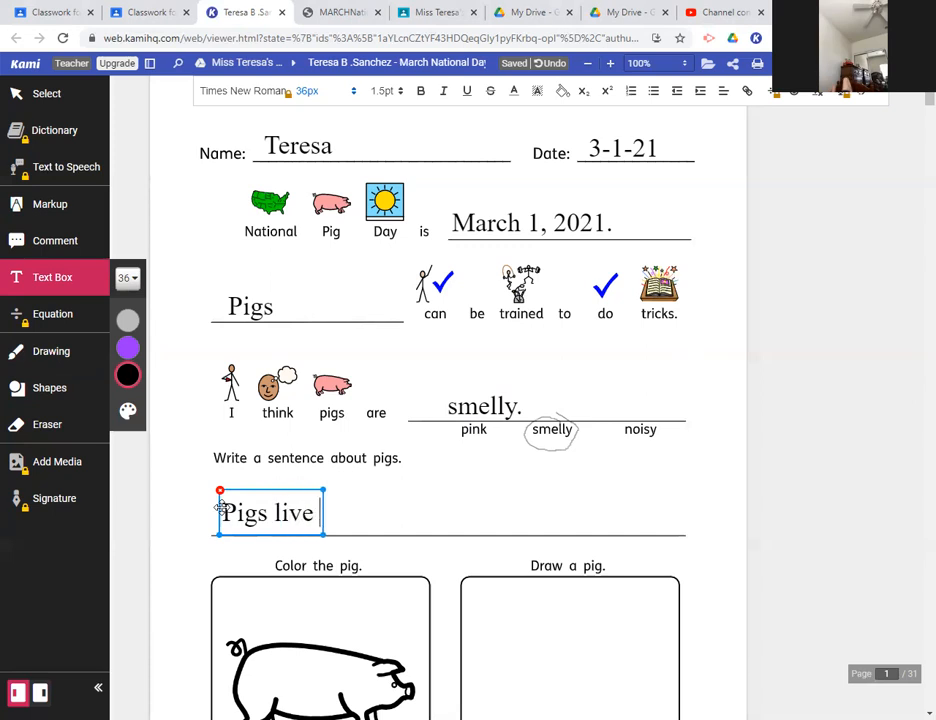
pyautogui.write('on')
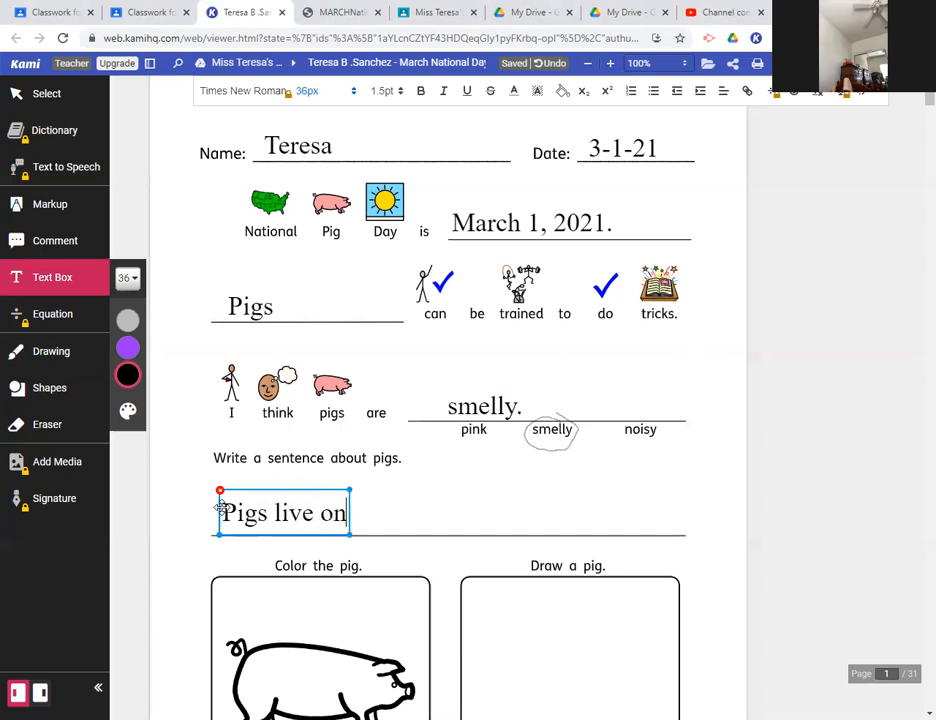
pyautogui.write('farms')
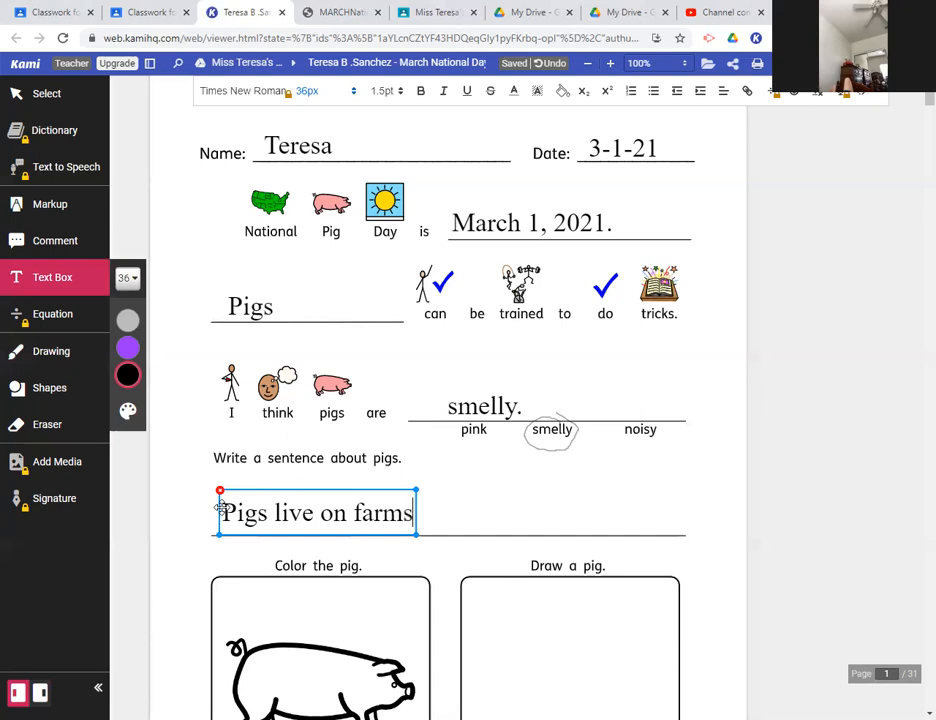
pyautogui.write('.')
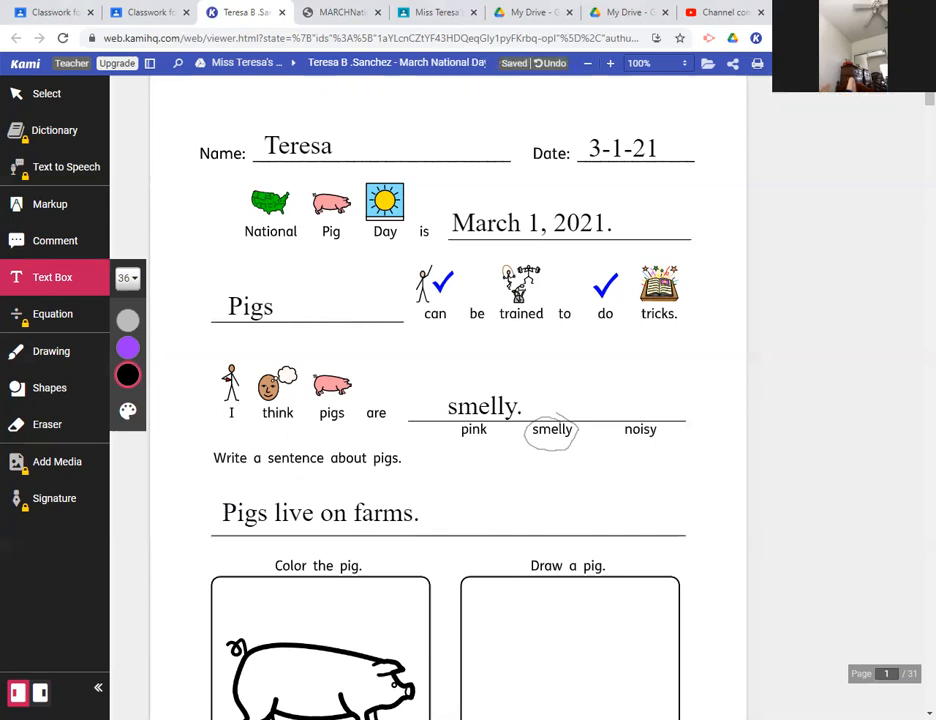
# Color the pig in the Color the pig box with the pink drawing pen.
pyautogui.scroll(-3)
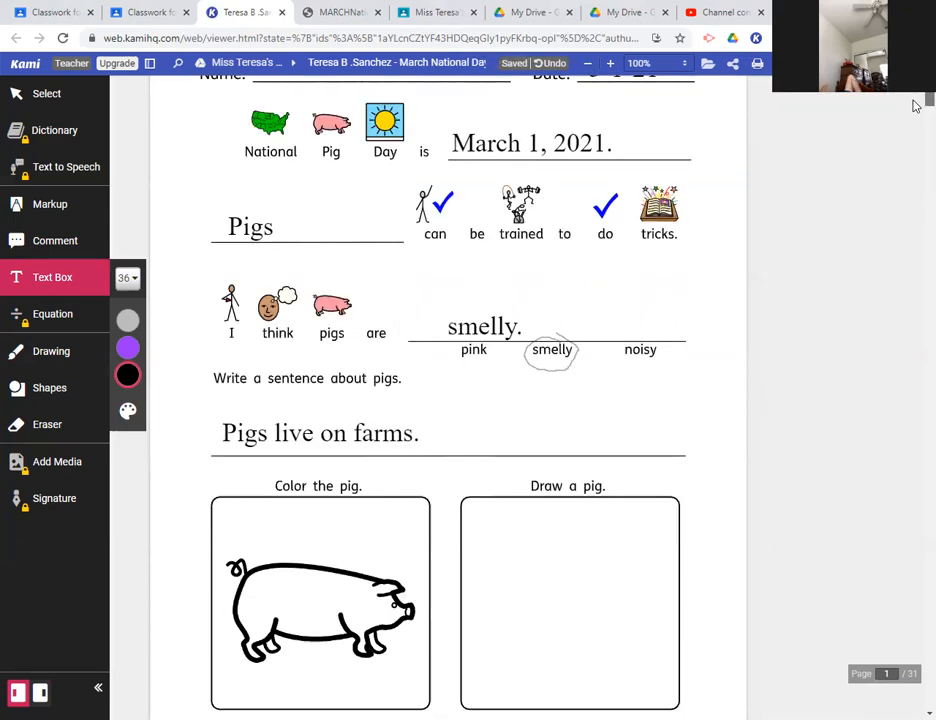
pyautogui.scroll(-3)
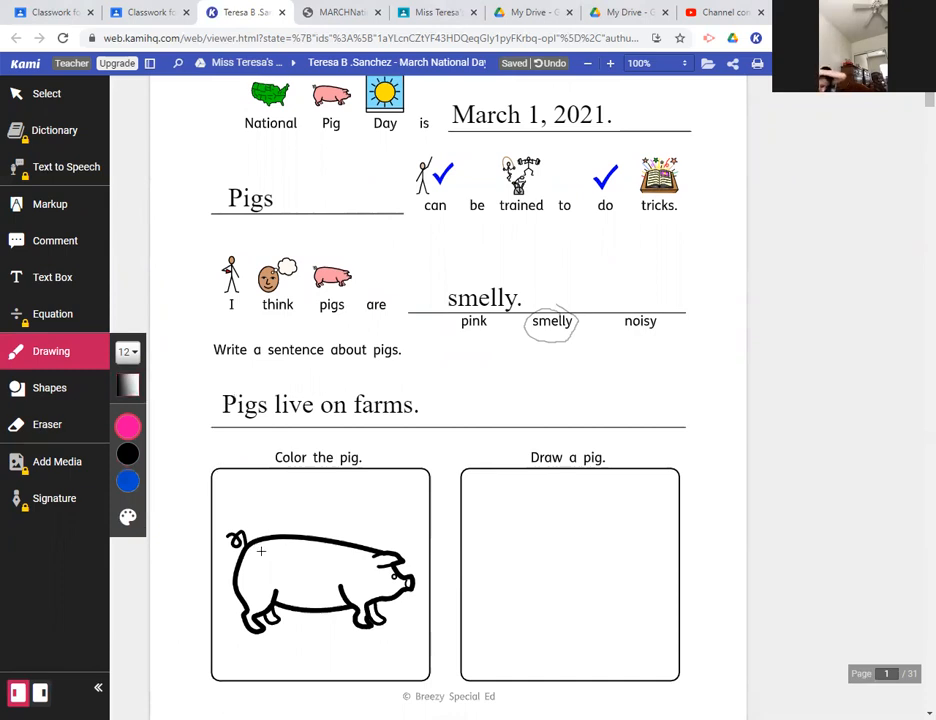
pyautogui.click(256, 576)
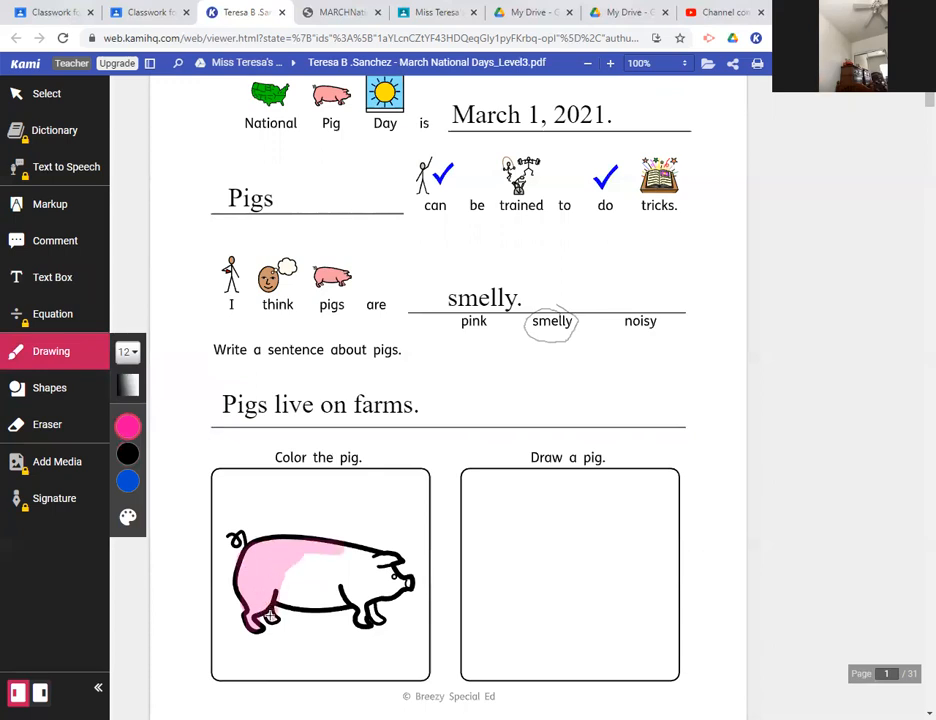
pyautogui.moveTo(264, 616); pyautogui.dragTo(320, 556)
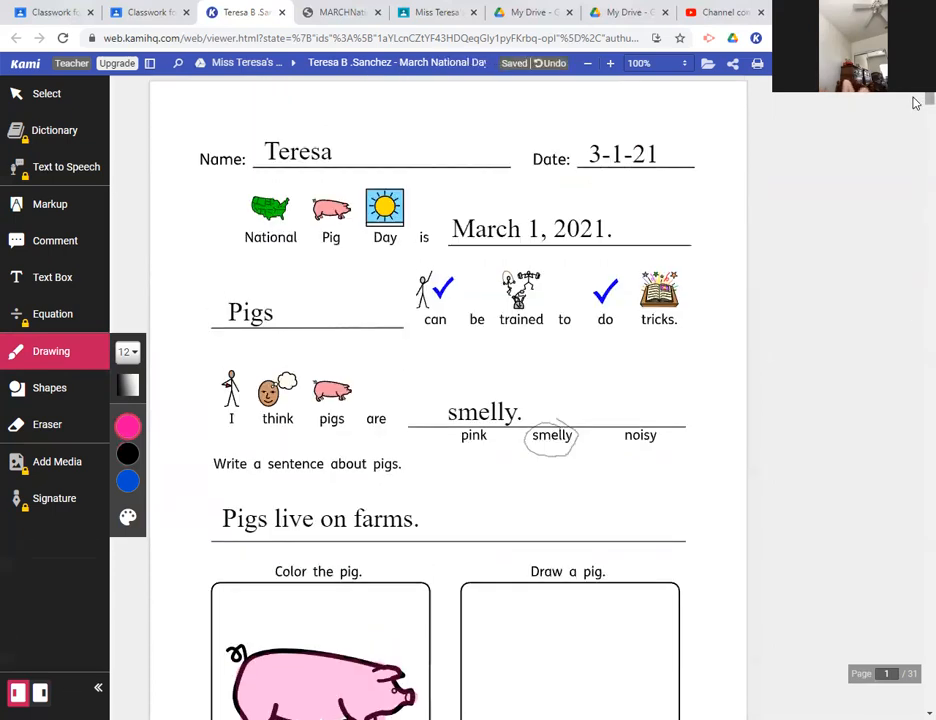
# Sketch a black pig outline — back, head, body and legs — in the Draw a pig box.
pyautogui.scroll(-3)
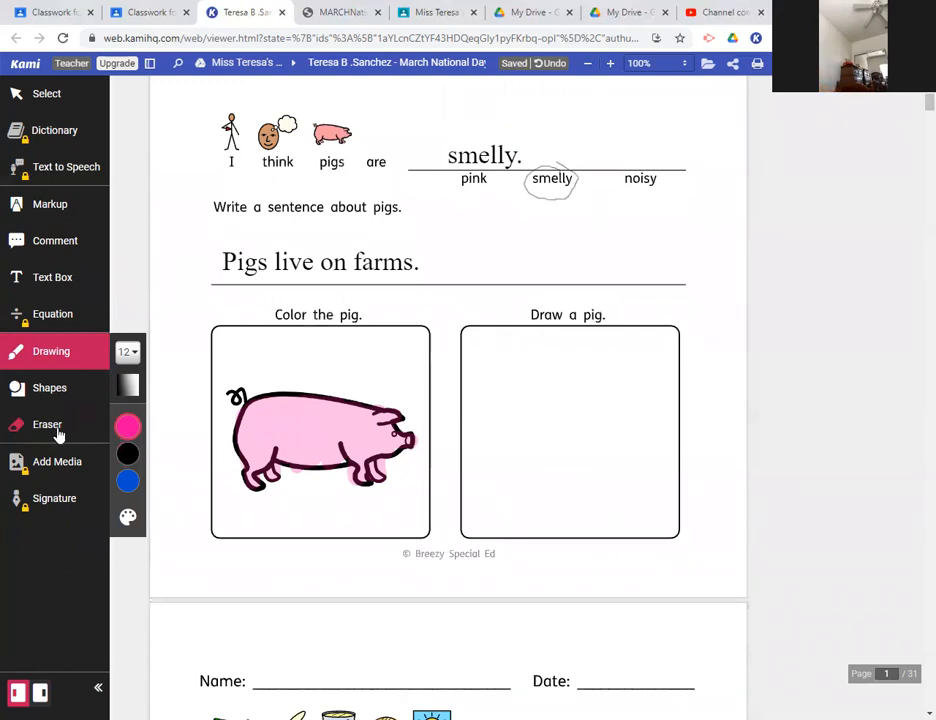
pyautogui.moveTo(126, 352)
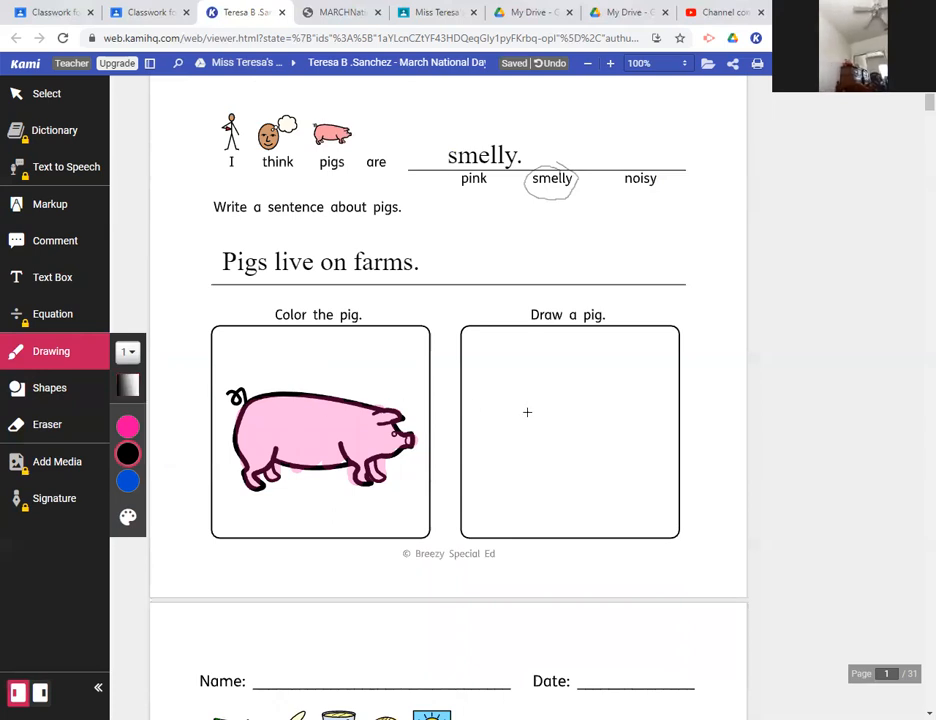
pyautogui.moveTo(576, 400)
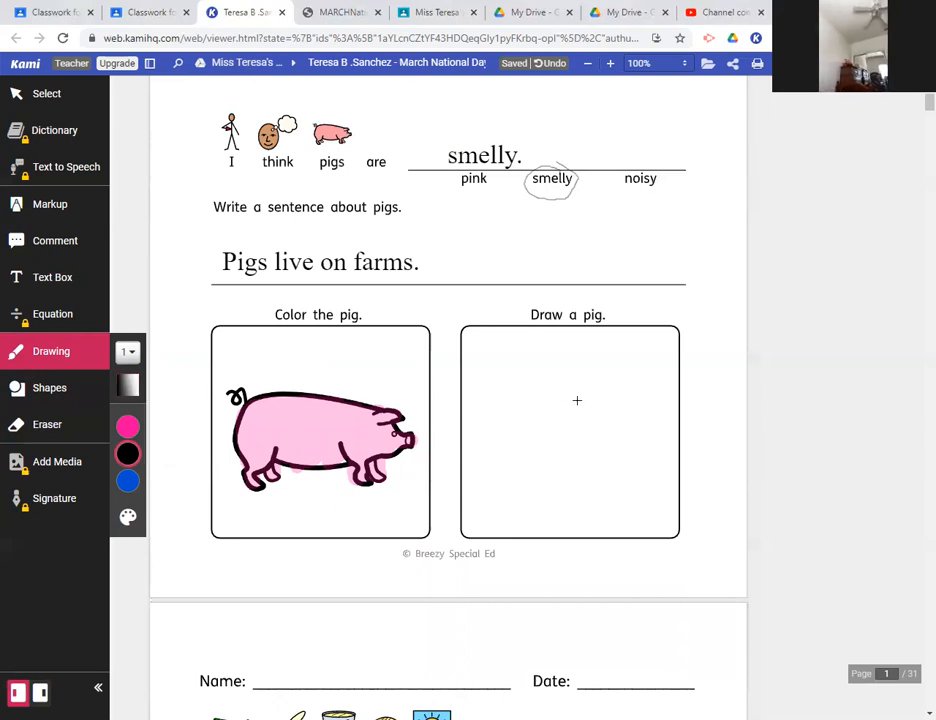
pyautogui.moveTo(490, 450); pyautogui.dragTo(576, 396)
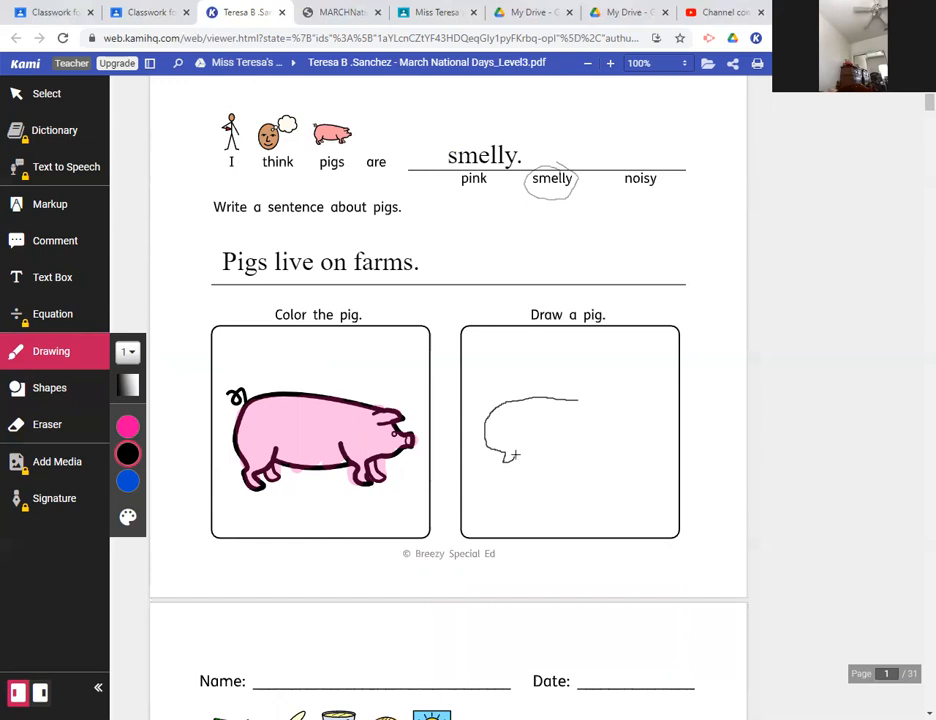
pyautogui.moveTo(504, 456); pyautogui.dragTo(544, 456)
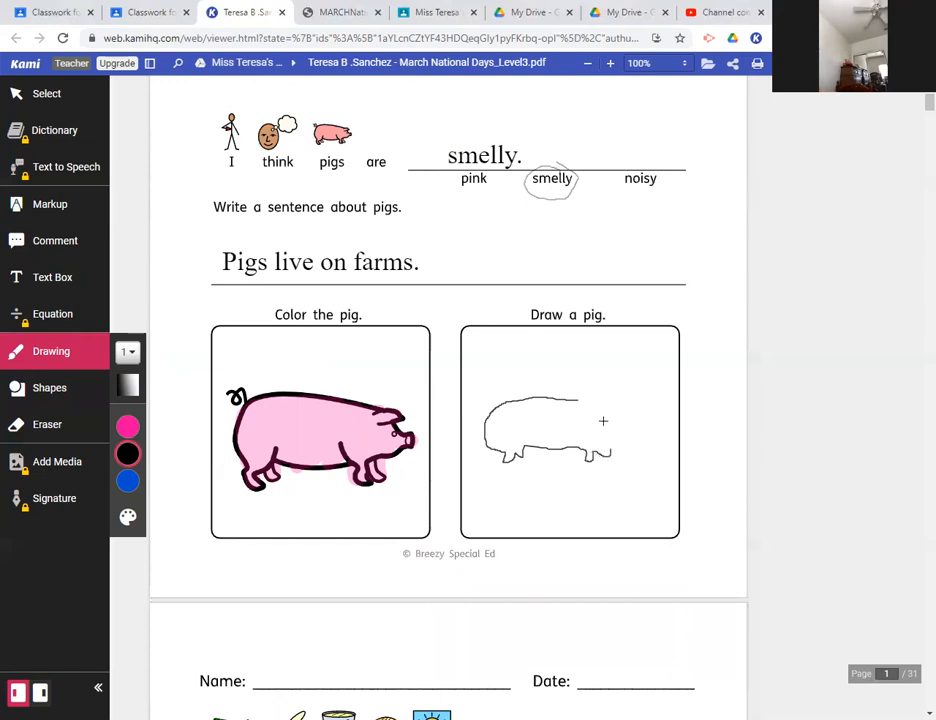
pyautogui.moveTo(596, 390)
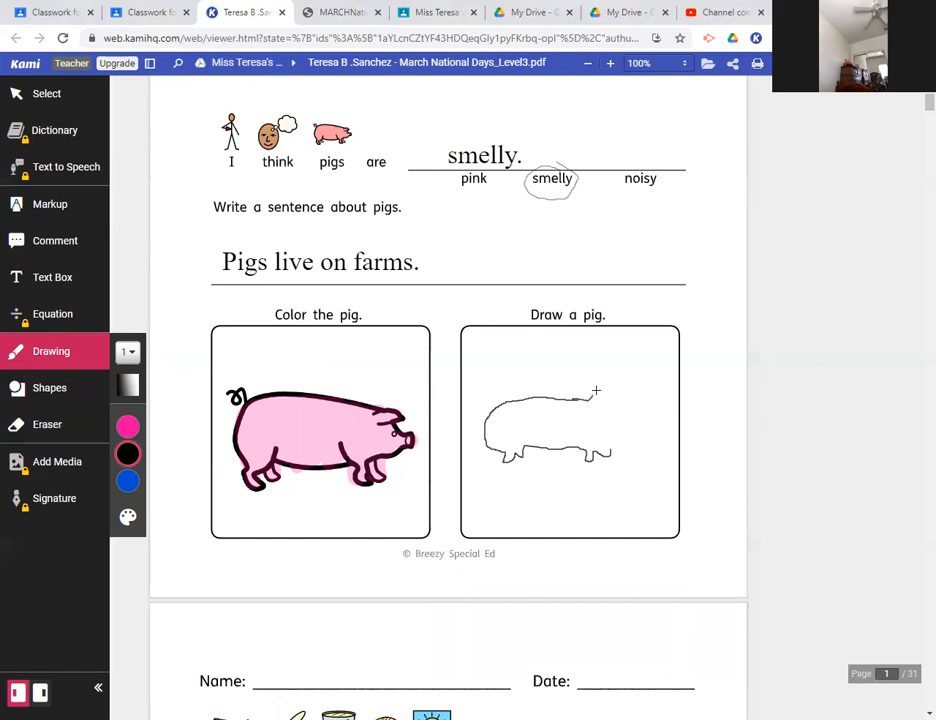
pyautogui.moveTo(590, 392); pyautogui.dragTo(620, 400)
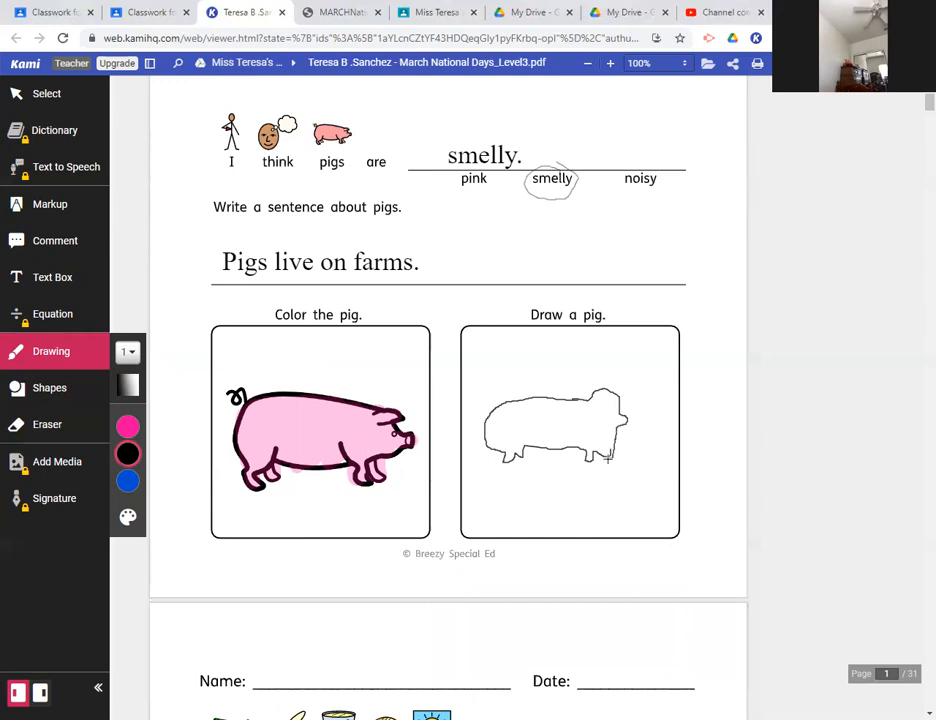
pyautogui.moveTo(596, 404)
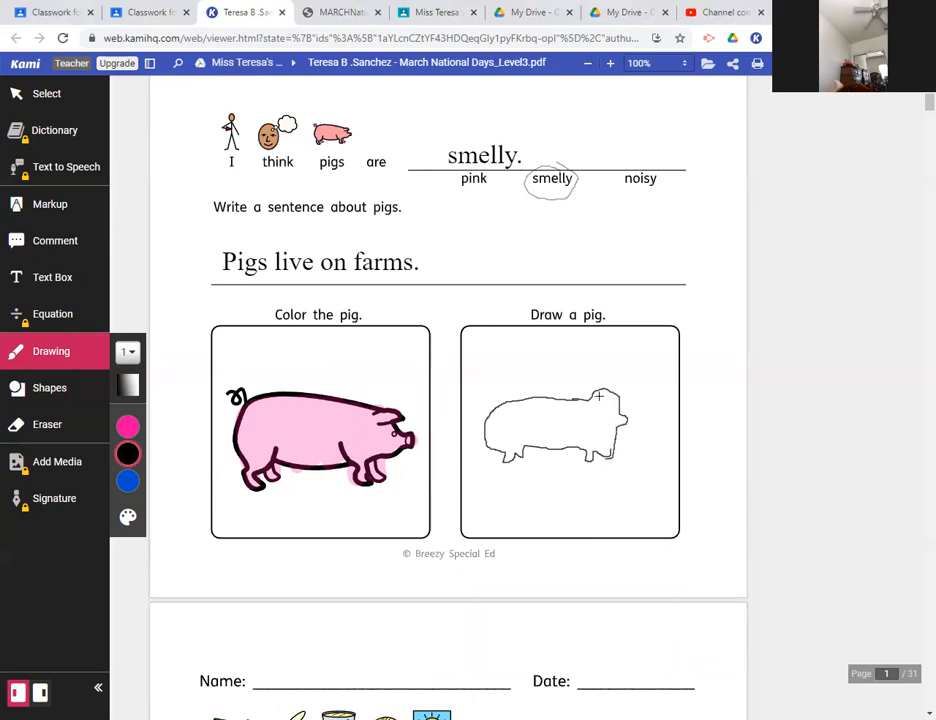